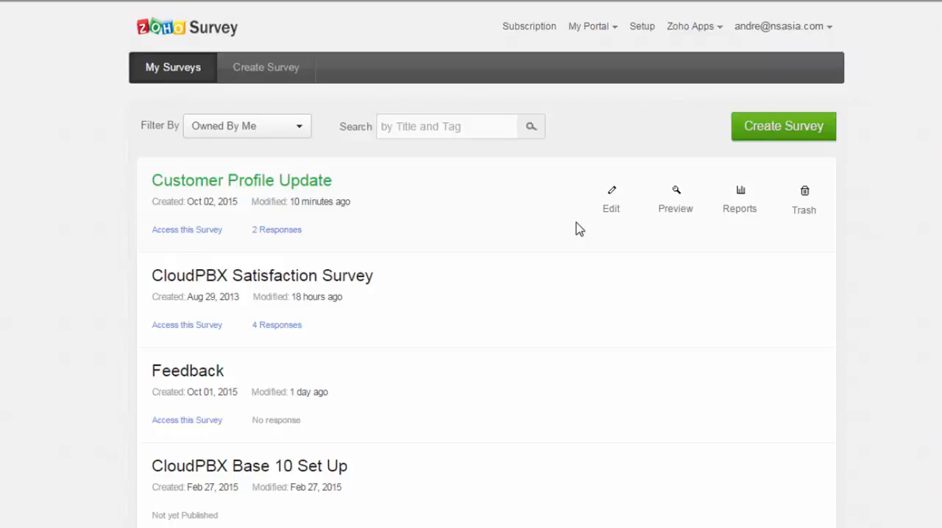
pyautogui.moveTo(312, 189)
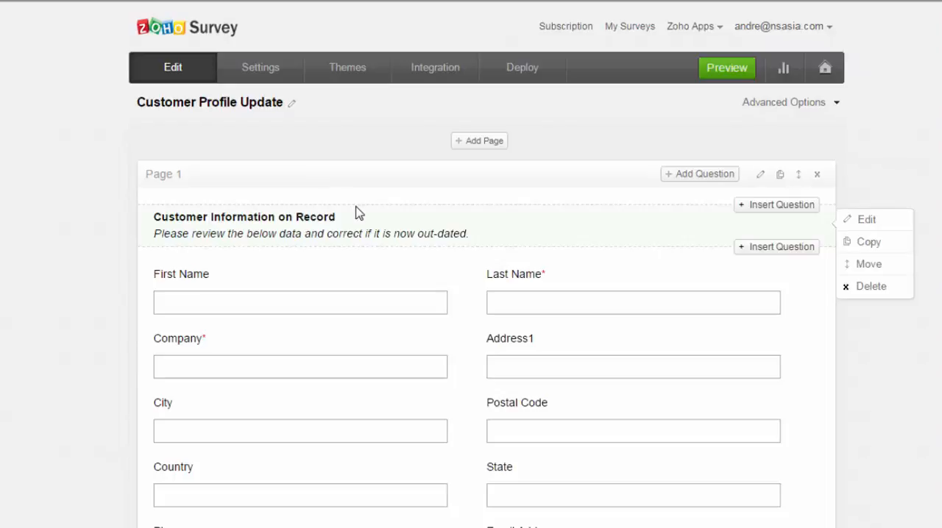
# - Open Customer Profile Update for editing and scroll through its Customer Information on Record fields
pyautogui.scroll(-3)
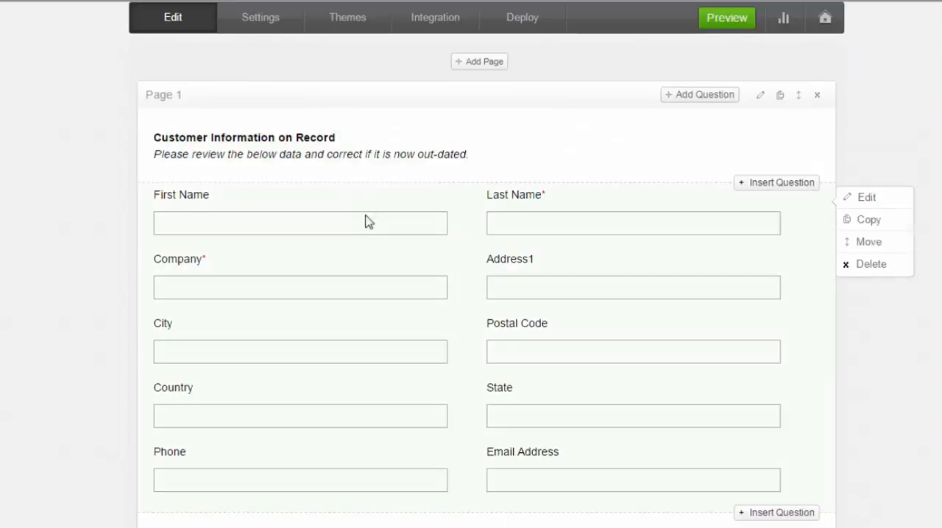
pyautogui.moveTo(368, 440)
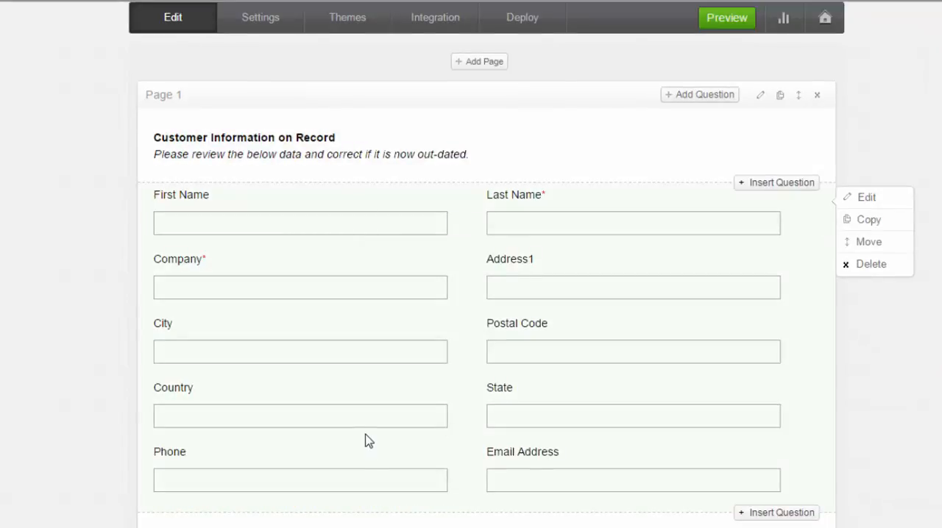
pyautogui.click(368, 440)
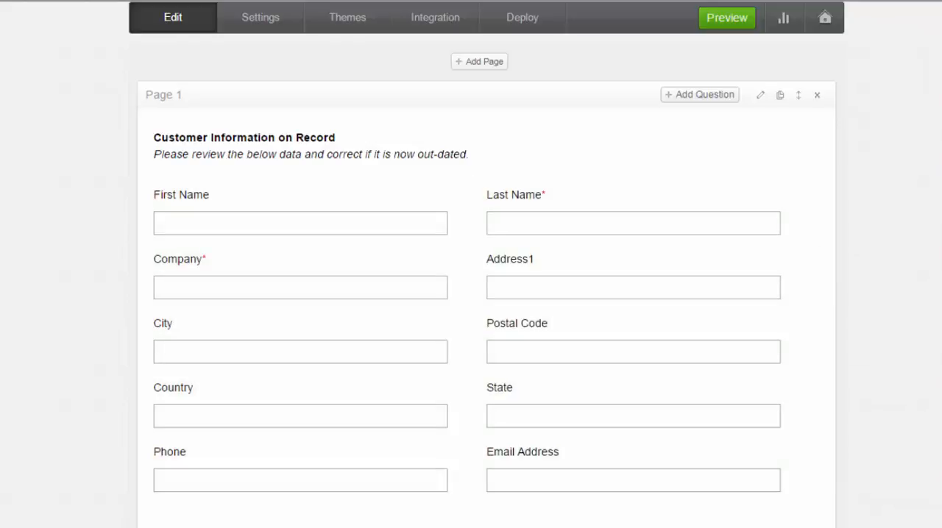
pyautogui.scroll(3)
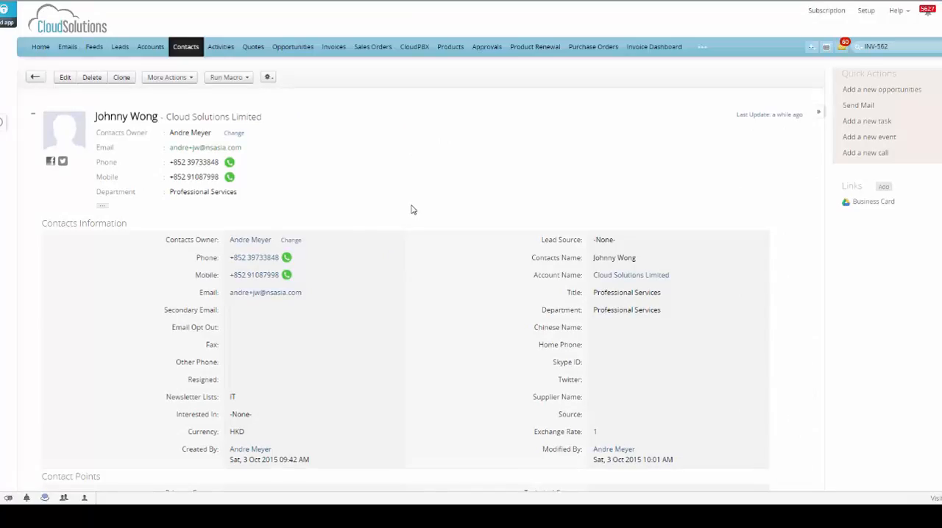
pyautogui.moveTo(419, 212)
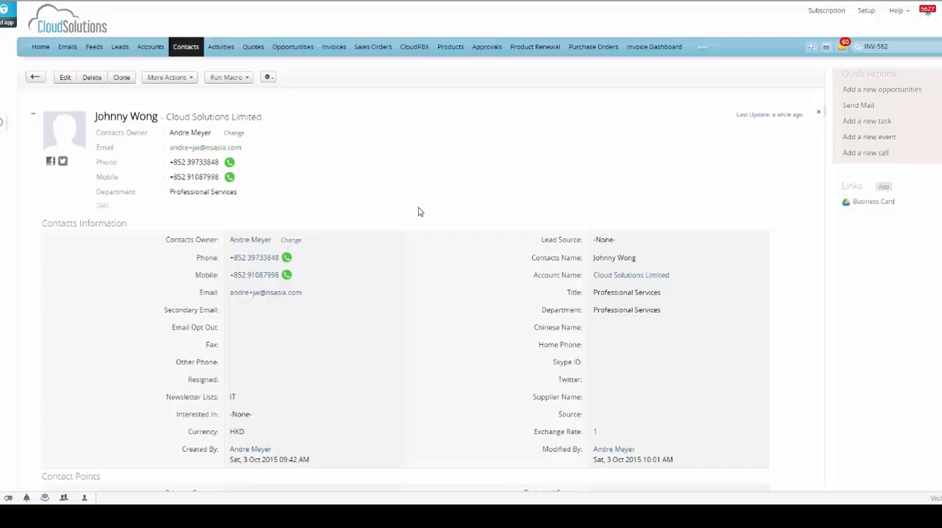
pyautogui.moveTo(400, 445)
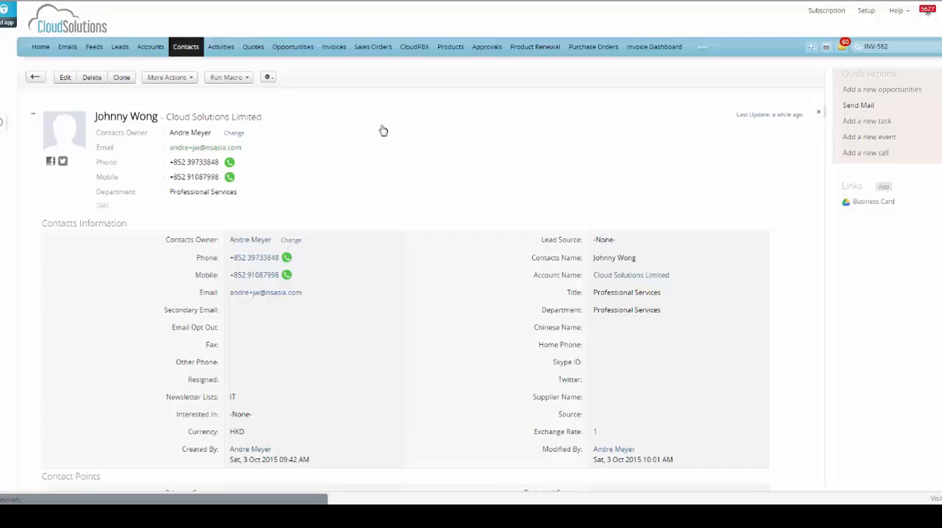
pyautogui.moveTo(360, 135)
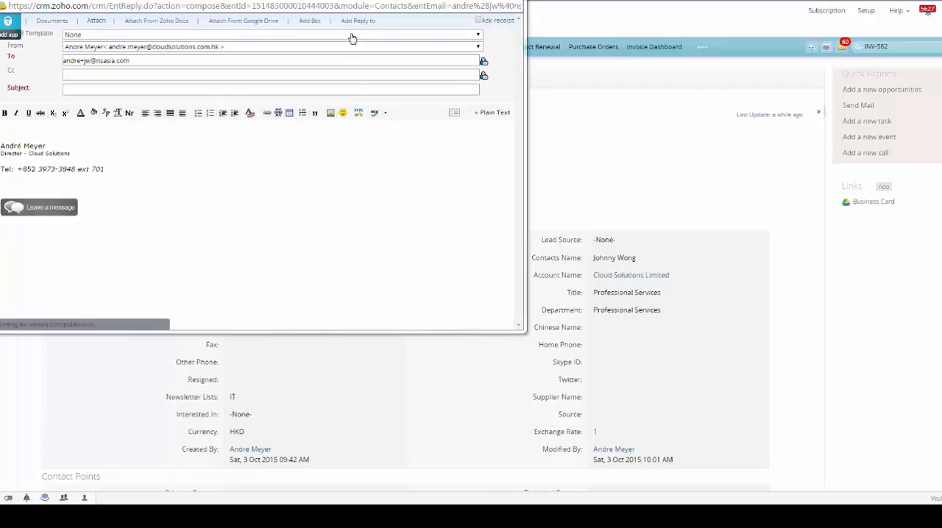
# - Apply the Contact Profile survey template to the new email for the contact
pyautogui.click(477, 35)
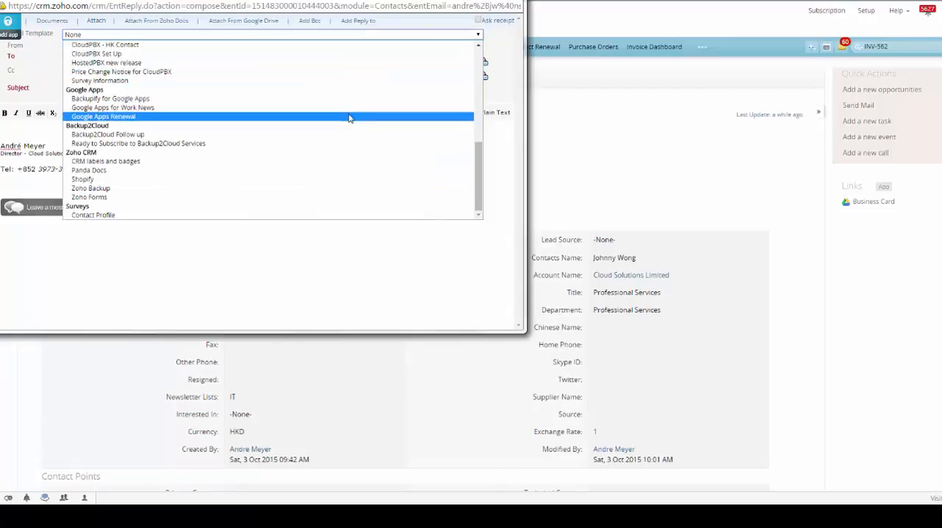
pyautogui.click(93, 215)
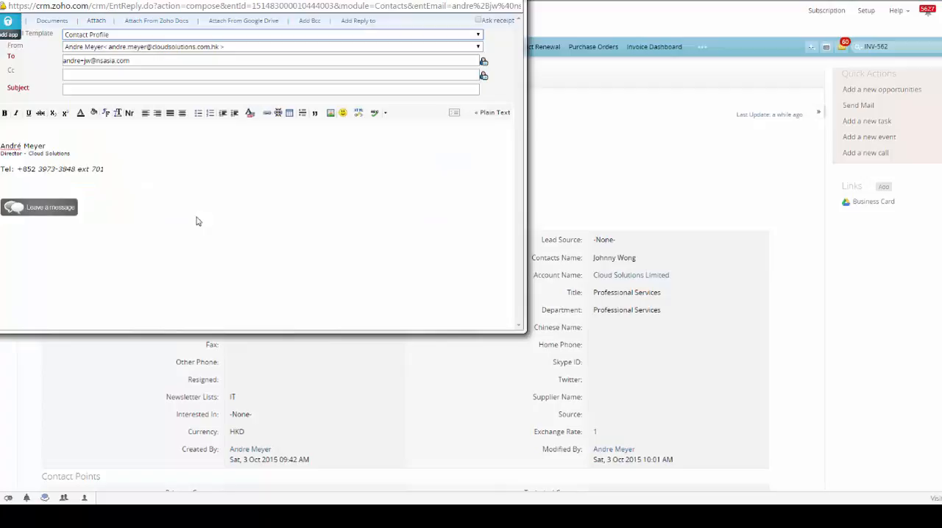
pyautogui.click(272, 35)
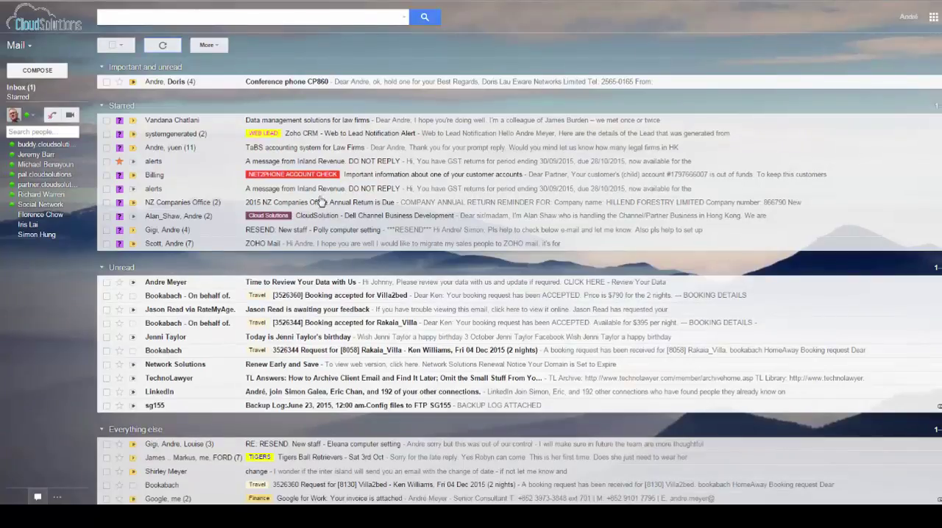
# - Open the 'Time to Review Your Data with Us' email and follow its 'Review Your Data' link
pyautogui.click(300, 282)
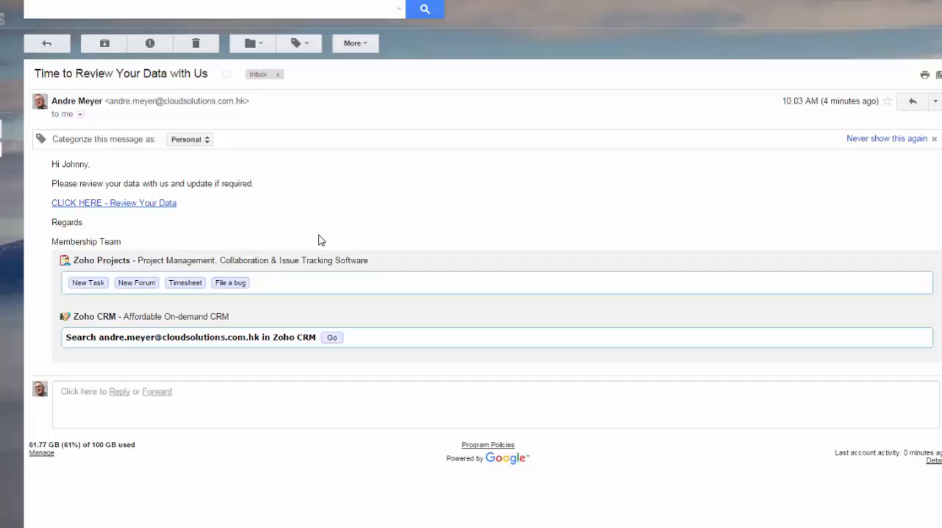
pyautogui.click(114, 203)
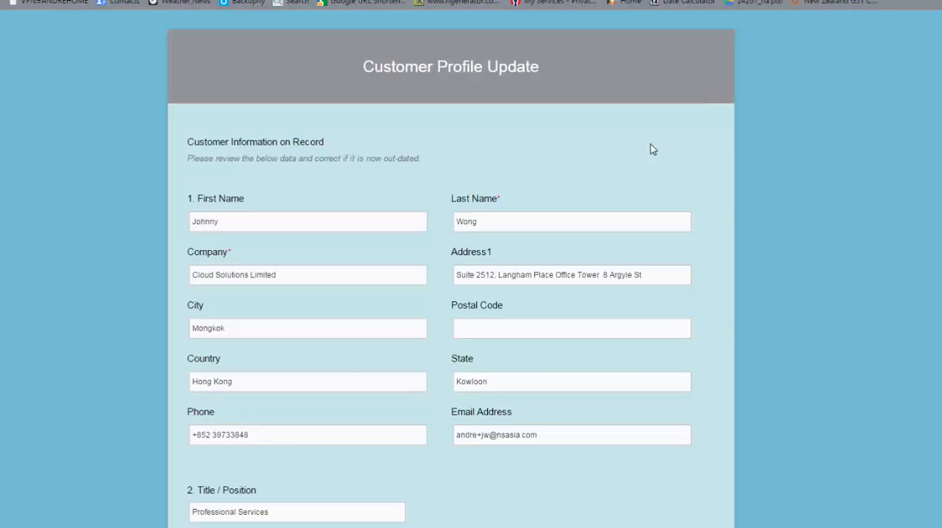
pyautogui.scroll(-3)
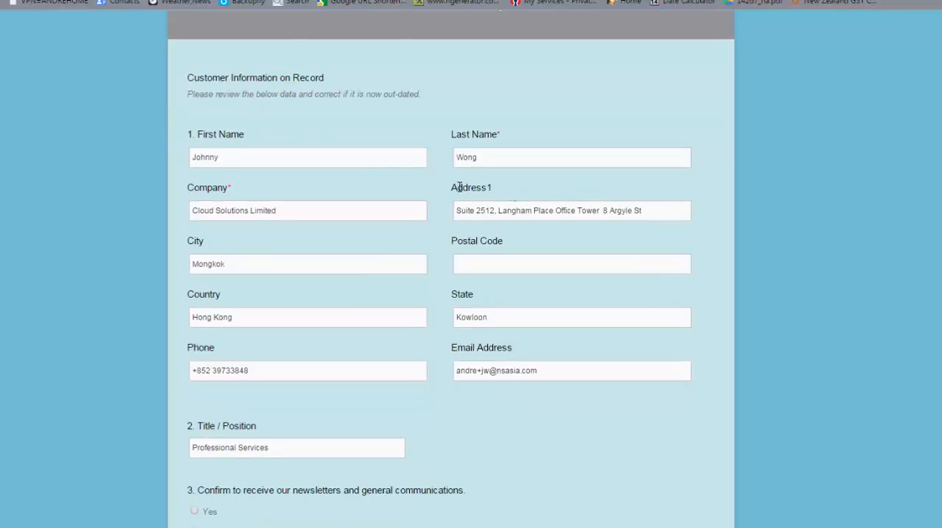
pyautogui.moveTo(403, 429)
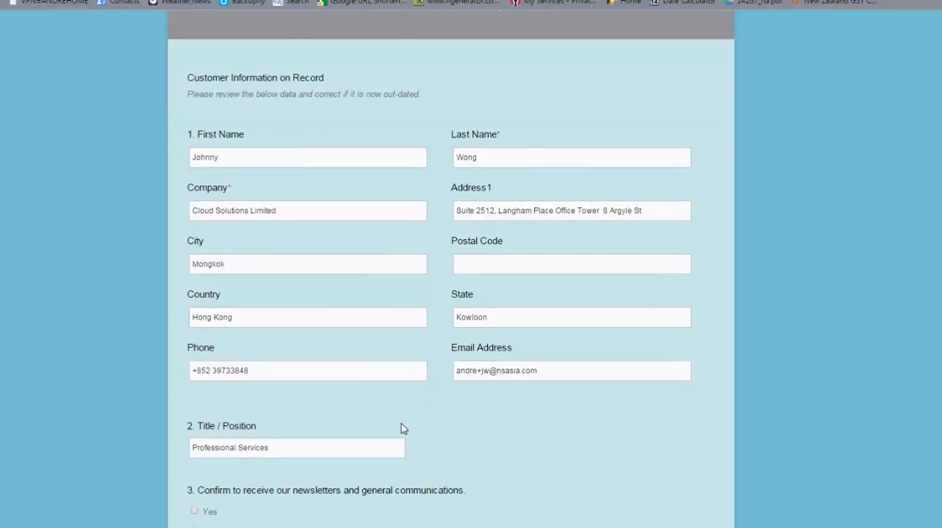
pyautogui.moveTo(442, 447)
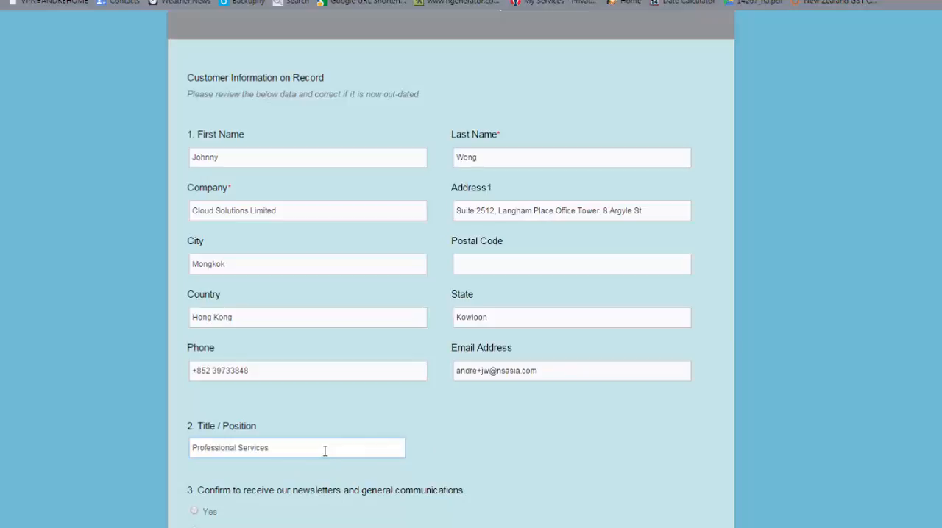
pyautogui.scroll(3)
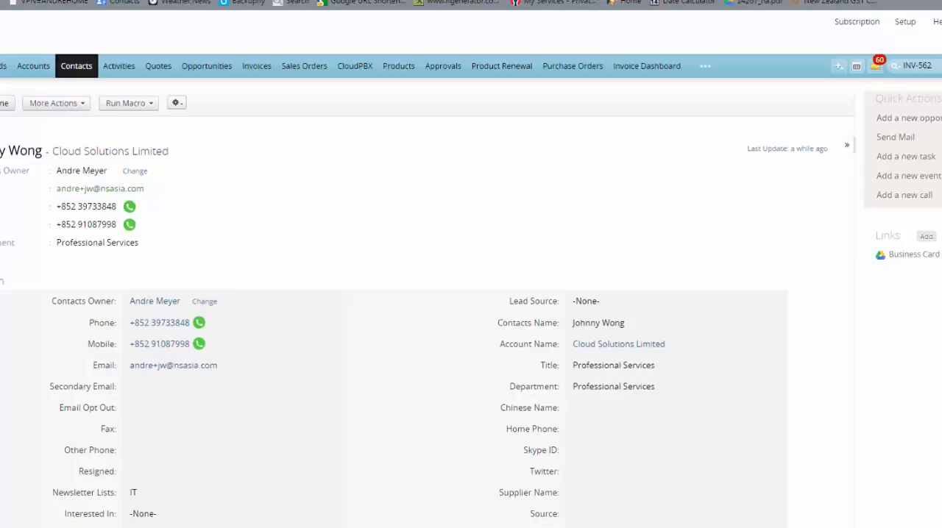
pyautogui.scroll(-3)
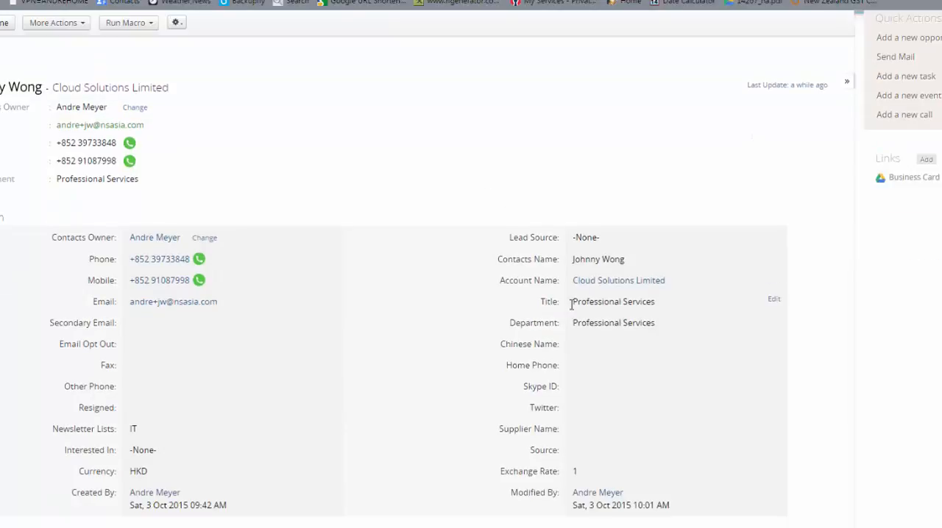
pyautogui.doubleClick(612, 300)
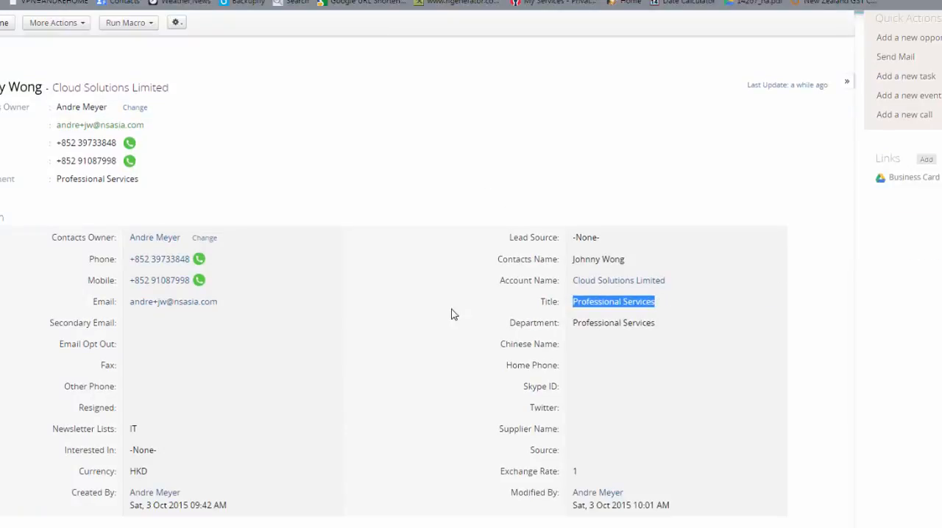
pyautogui.moveTo(150, 287)
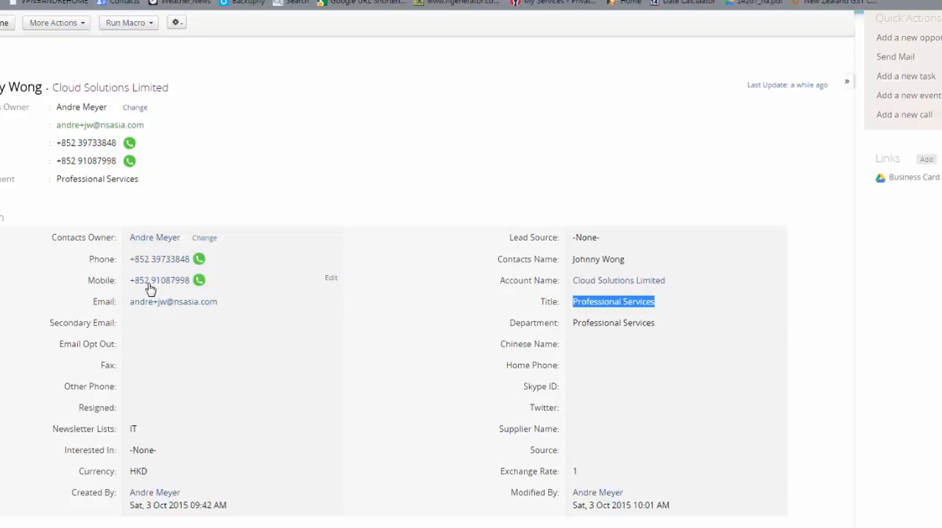
pyautogui.moveTo(199, 279)
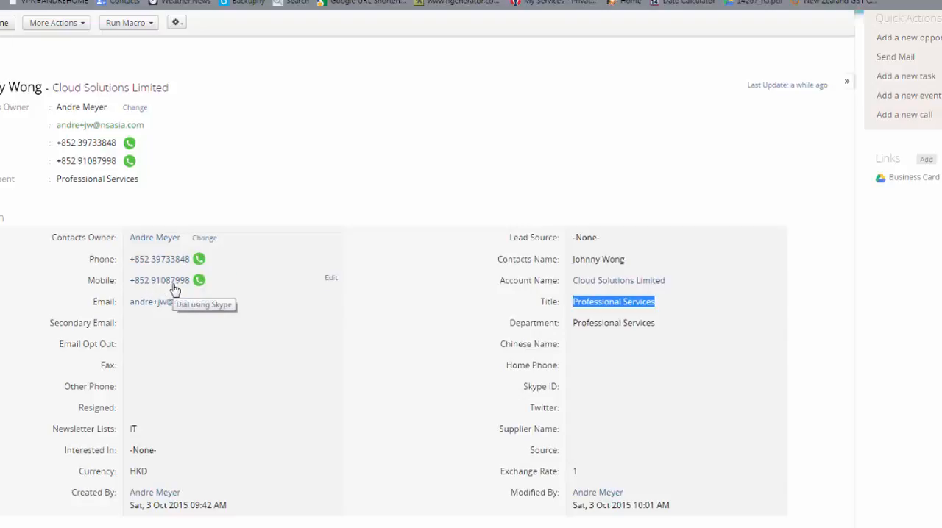
pyautogui.moveTo(192, 271)
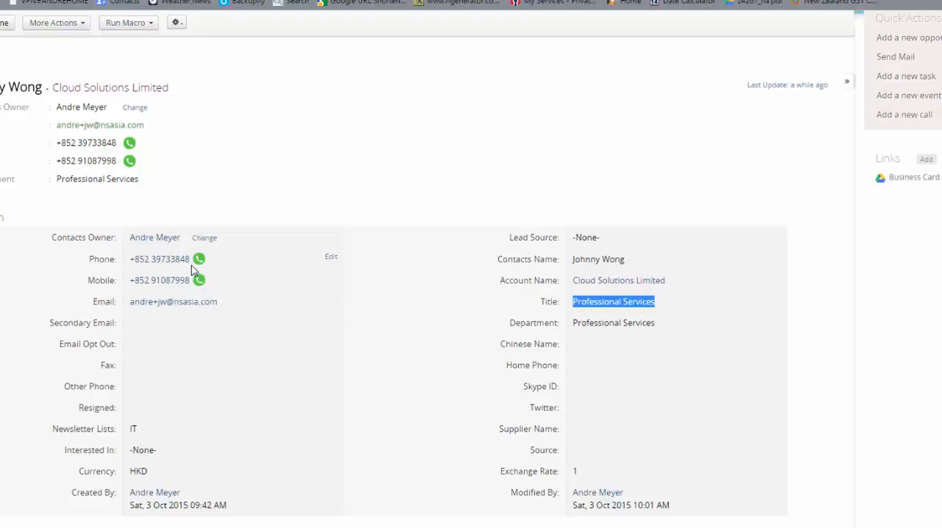
pyautogui.moveTo(253, 167)
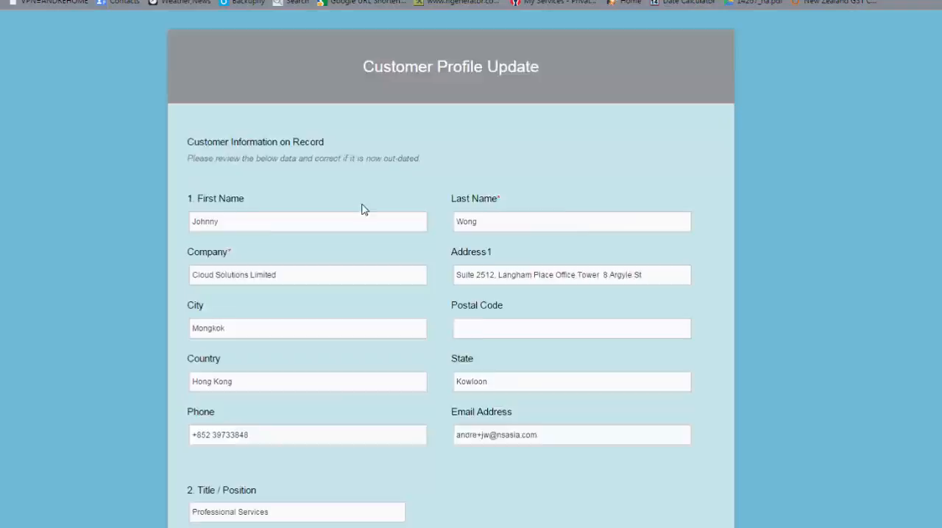
# - Correct the phone number and change the title to 'Service VP for Asia'
pyautogui.scroll(-3)
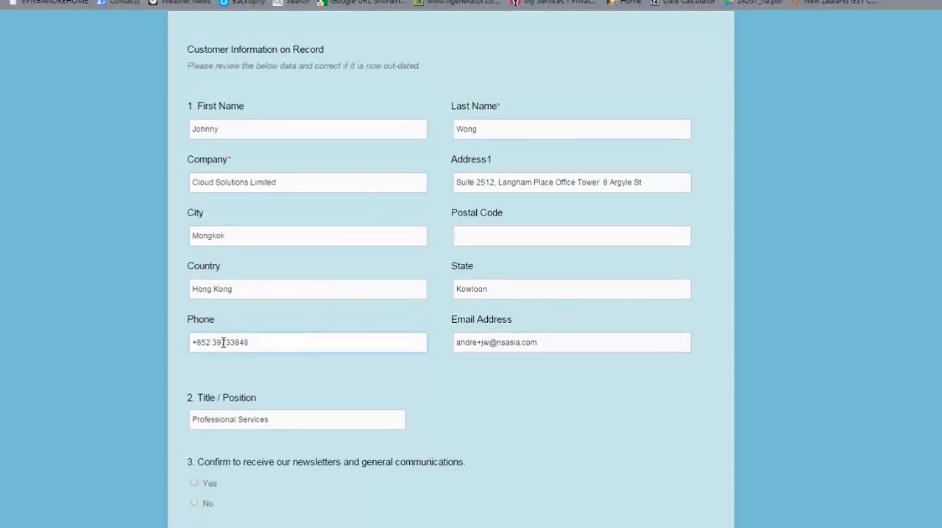
pyautogui.doubleClick(240, 342)
pyautogui.write('50')
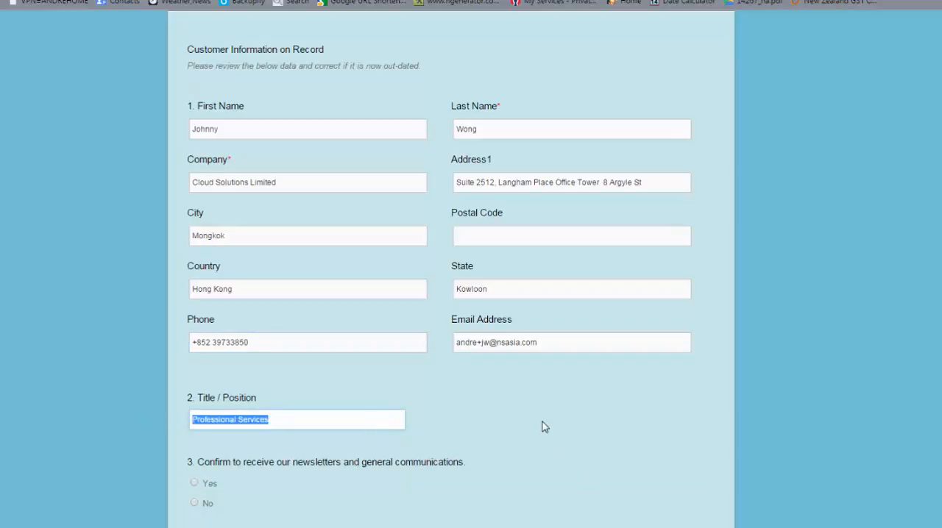
pyautogui.write('Service')
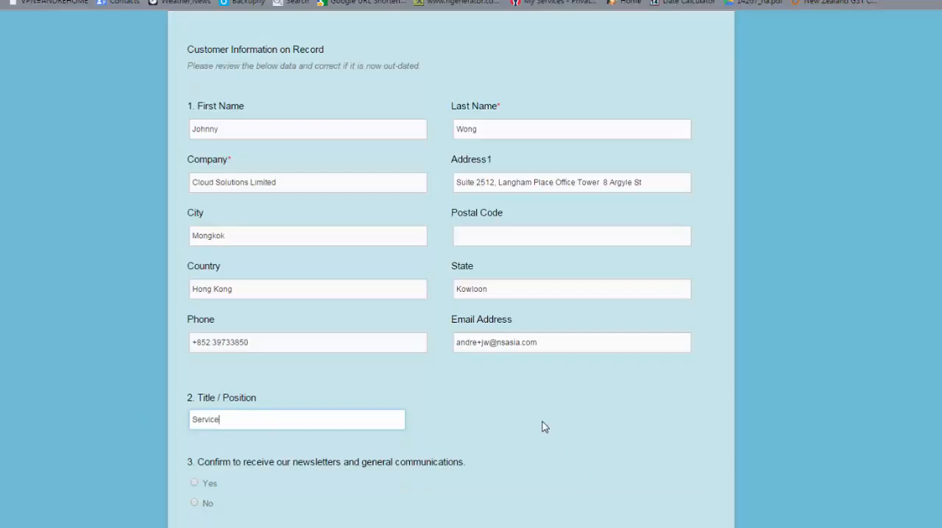
pyautogui.write('VP')
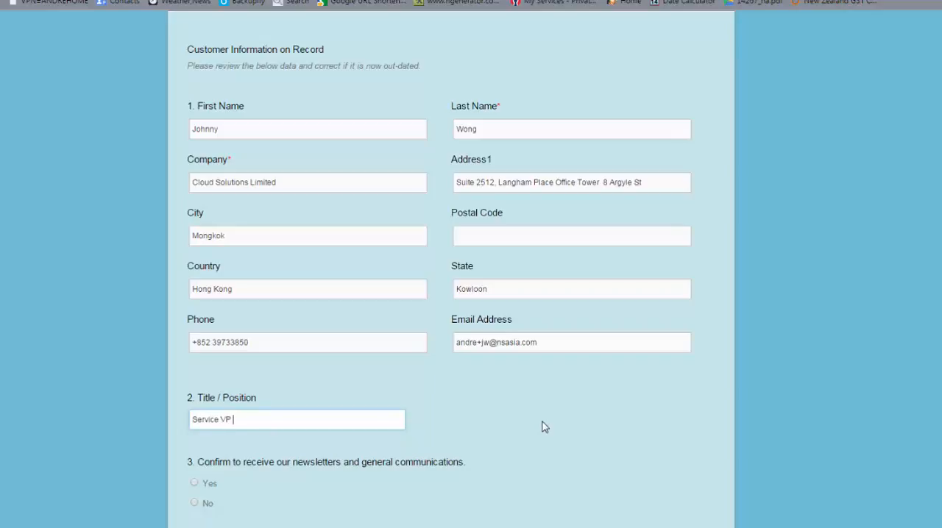
pyautogui.write('for Asia')
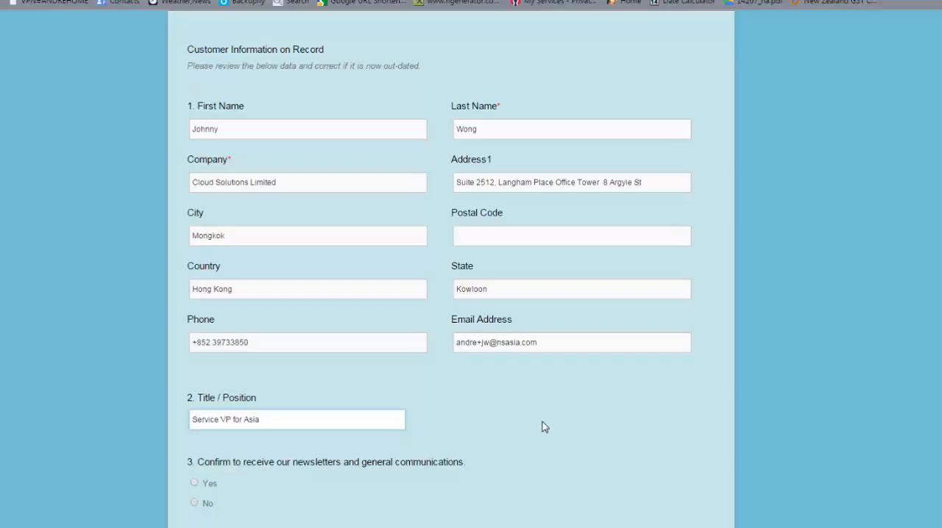
# - Opt in to newsletters, enter postal code 9878 and submit the form
pyautogui.click(195, 482)
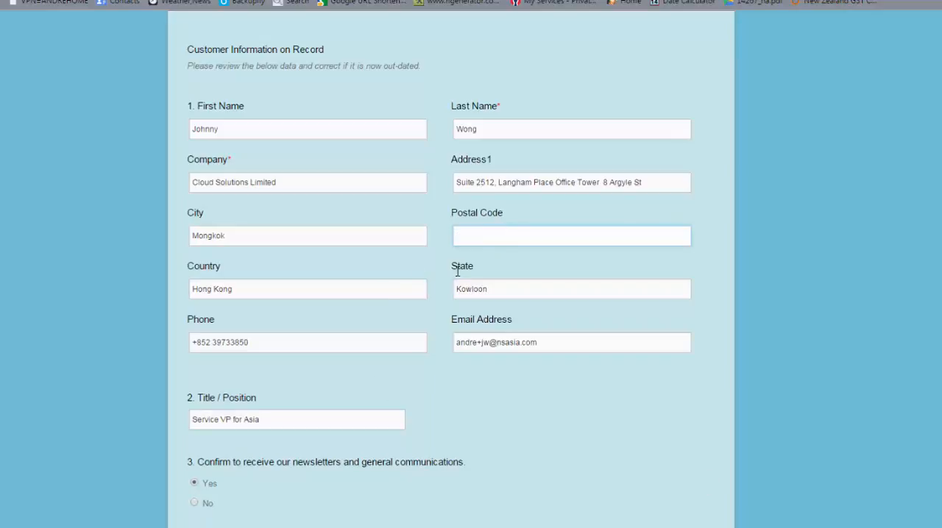
pyautogui.write('9878')
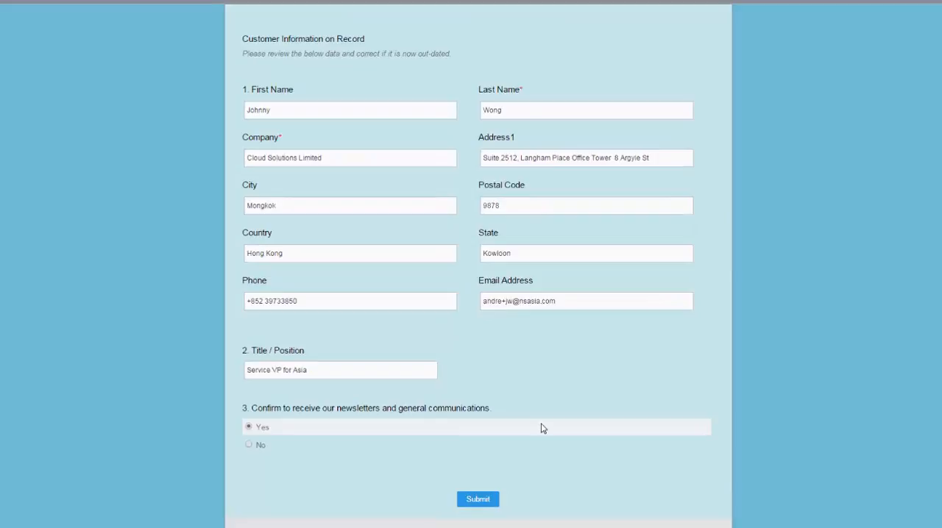
pyautogui.click(476, 499)
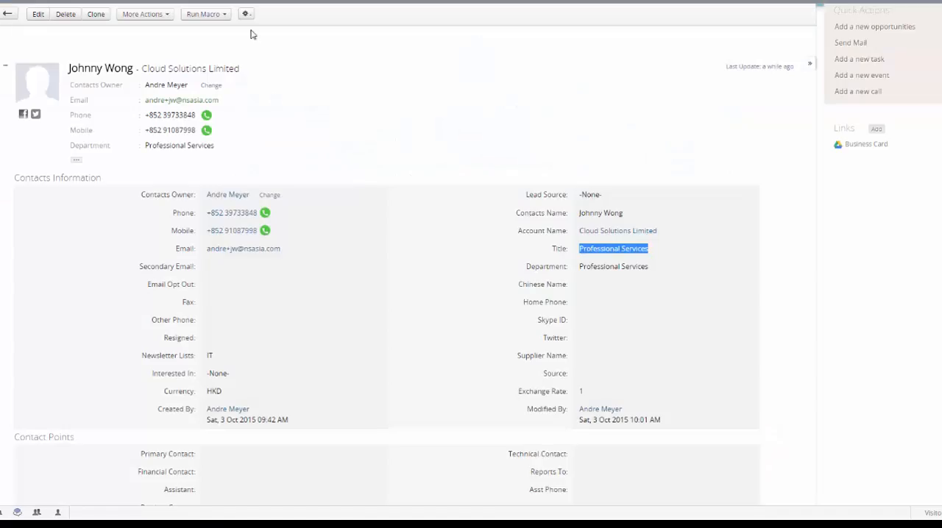
pyautogui.click(162, 50)
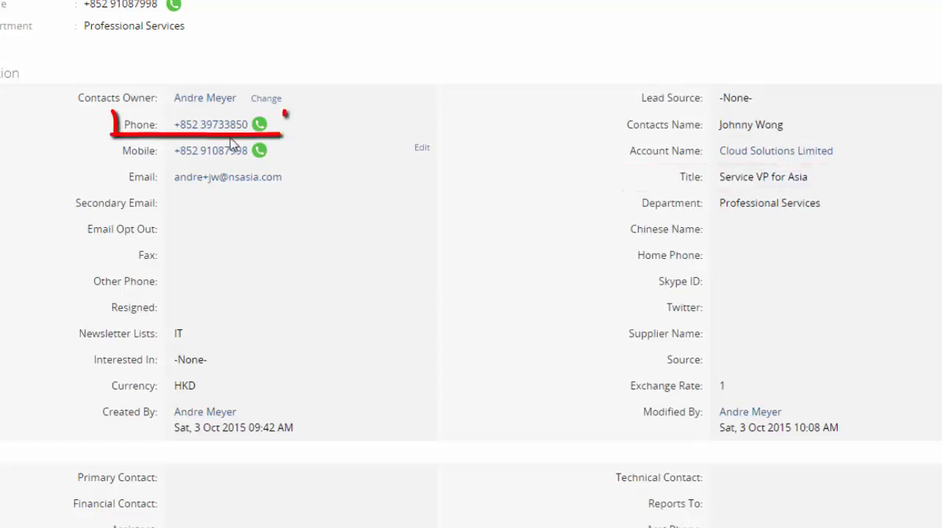
pyautogui.scroll(-3)
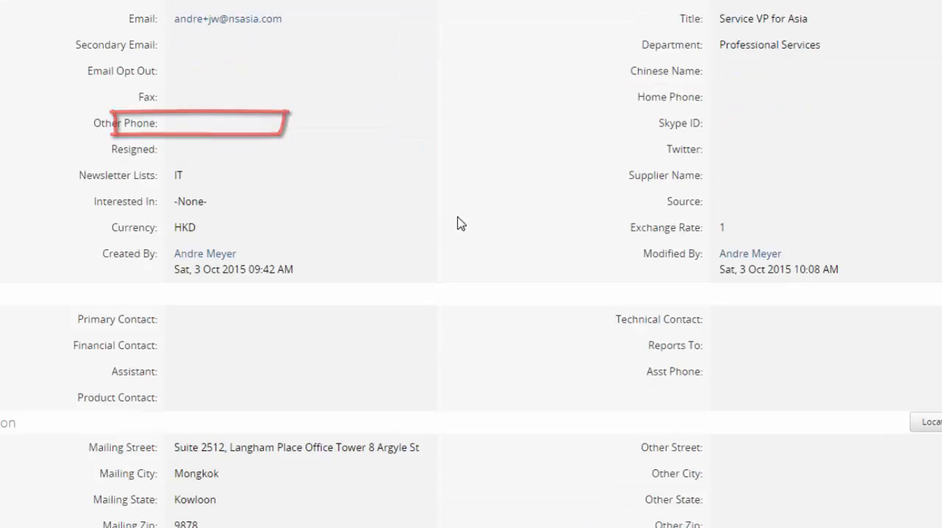
pyautogui.scroll(-3)
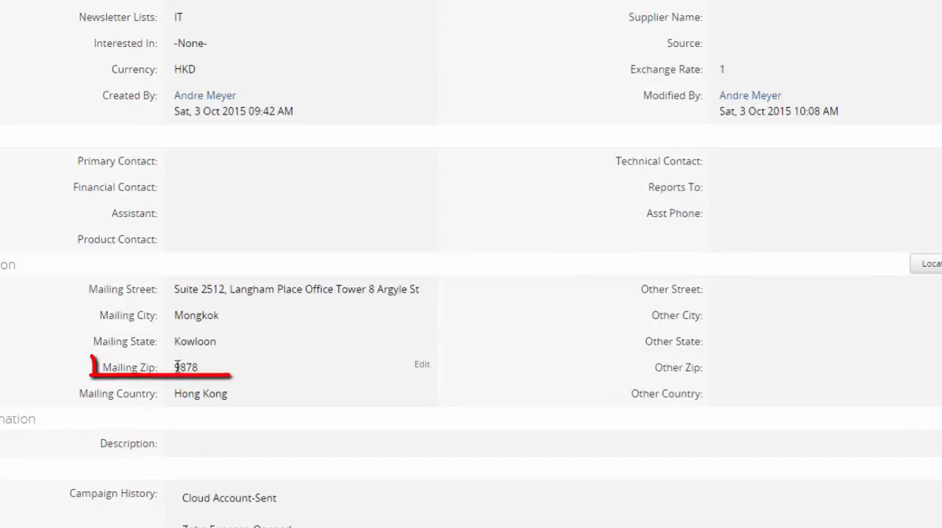
pyautogui.scroll(3)
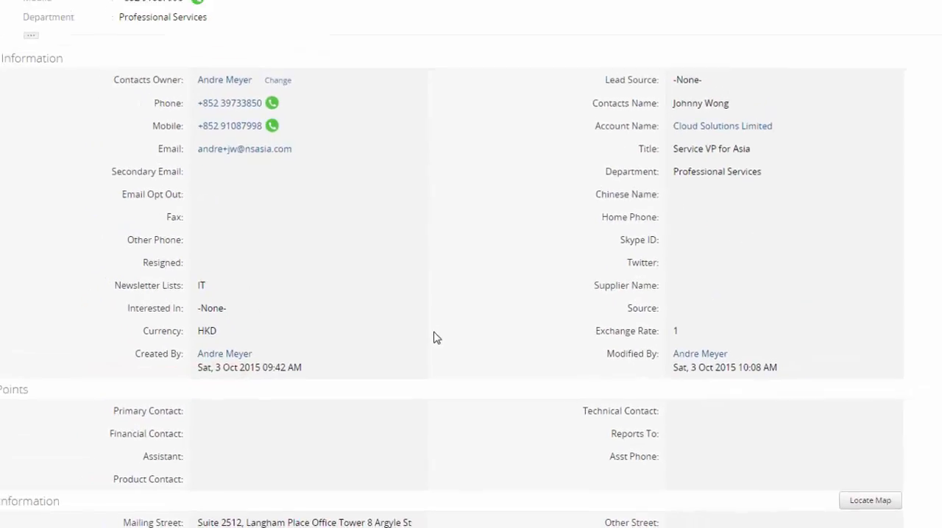
pyautogui.scroll(3)
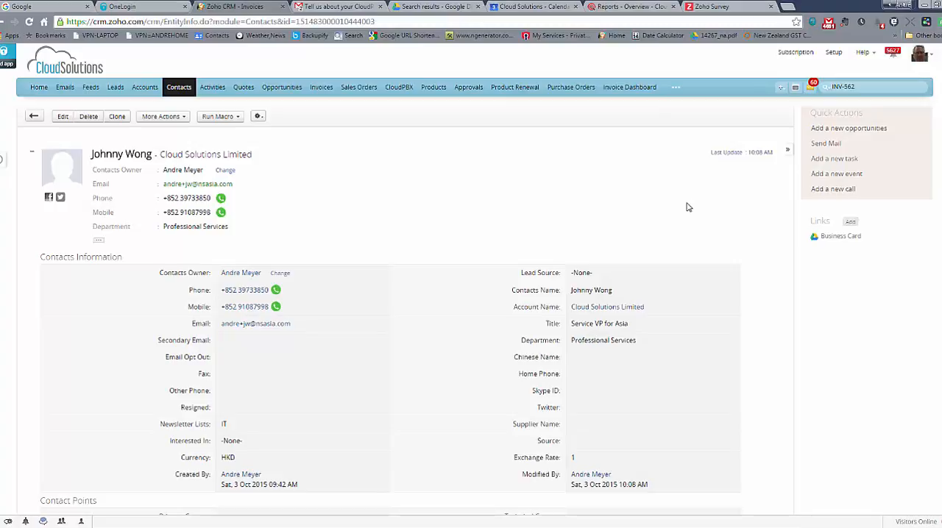
# - Scroll down the contact page to the Zoho Survey related list of sent surveys and responses
pyautogui.scroll(-3)
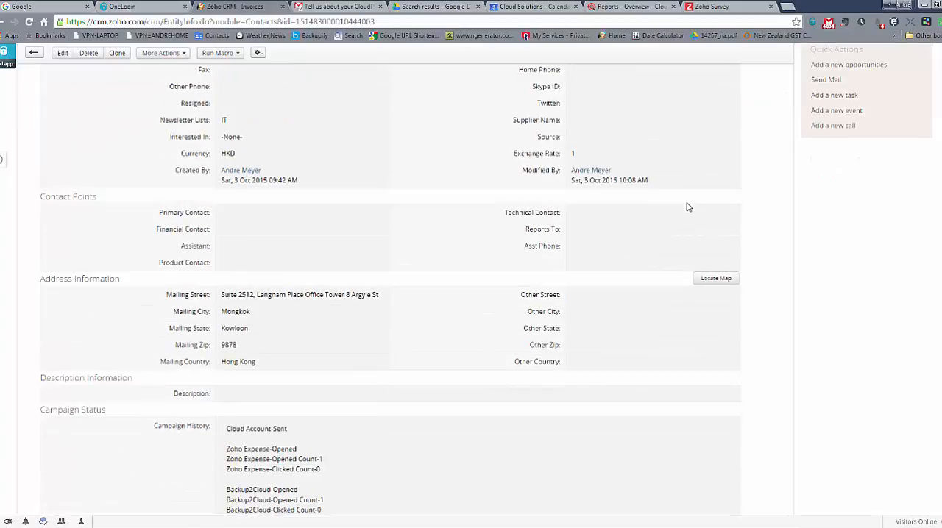
pyautogui.scroll(-3)
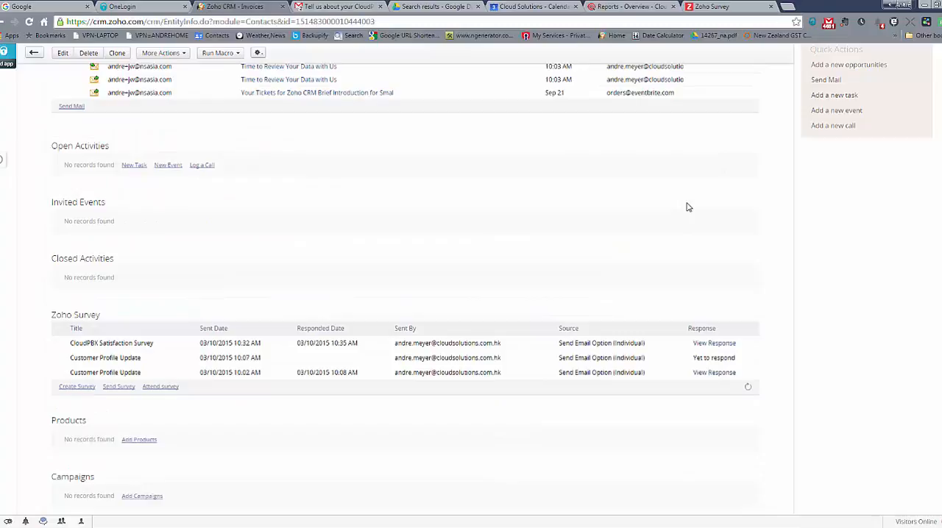
pyautogui.scroll(-3)
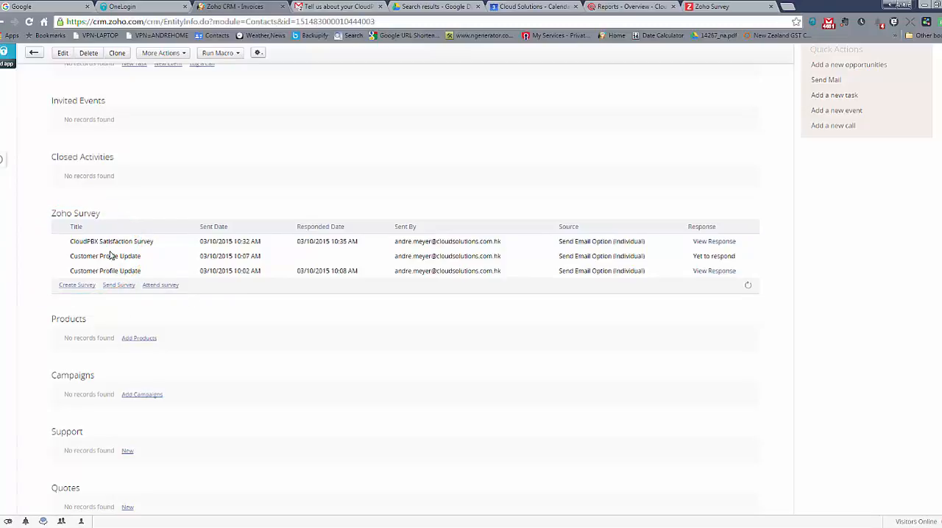
pyautogui.moveTo(83, 283)
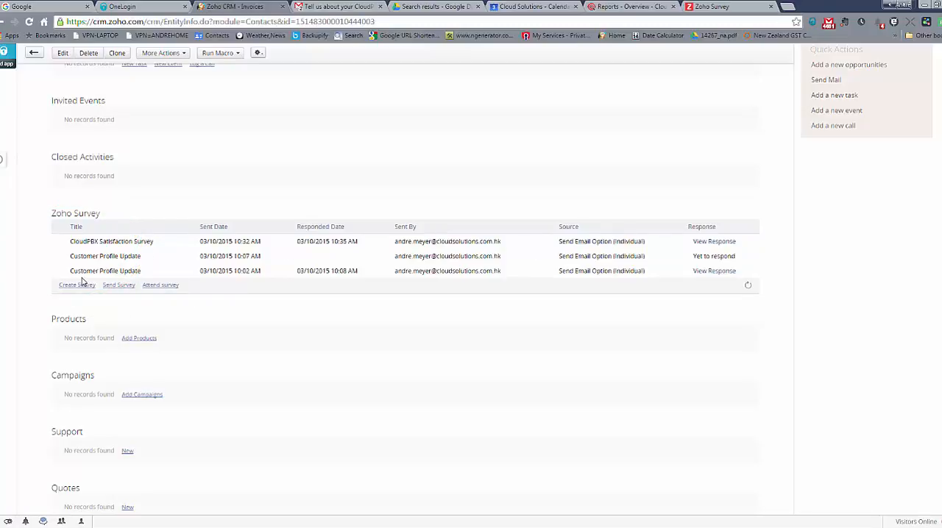
pyautogui.moveTo(660, 274)
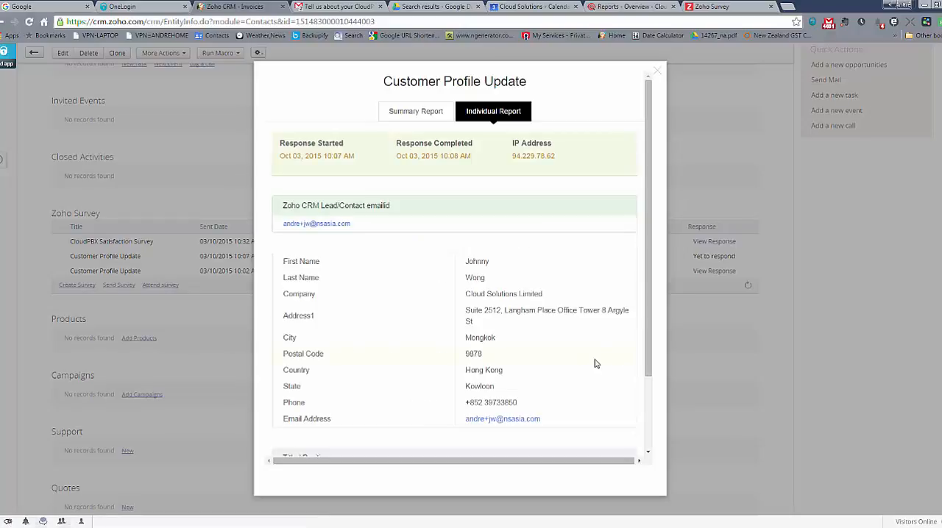
pyautogui.scroll(-3)
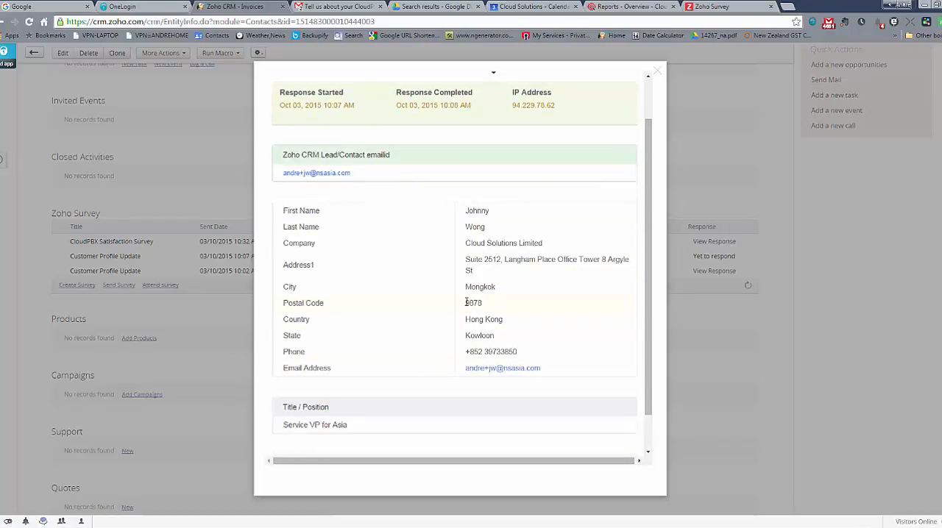
pyautogui.doubleClick(474, 303)
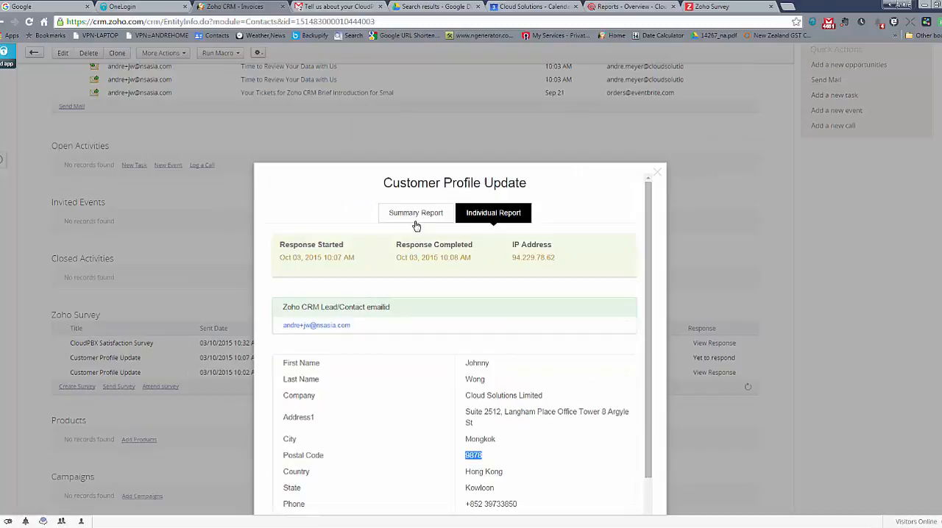
pyautogui.moveTo(415, 218)
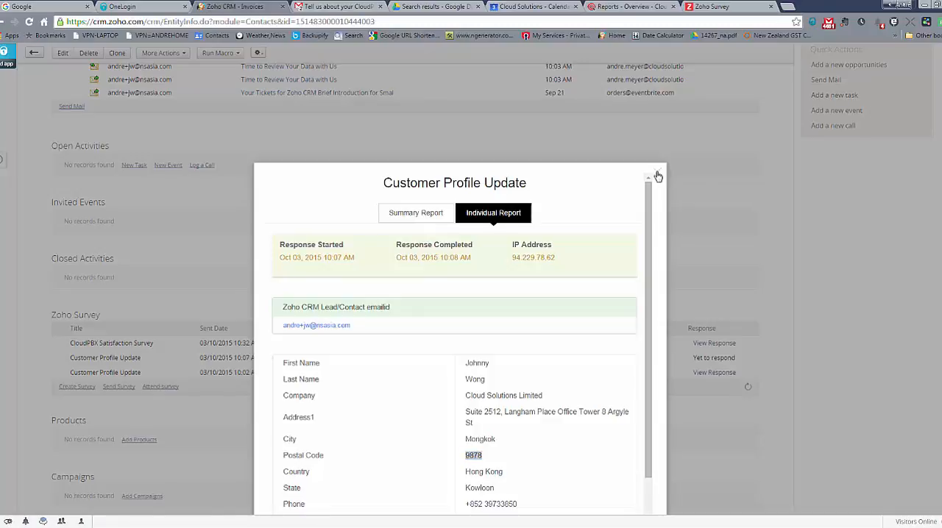
pyautogui.click(656, 177)
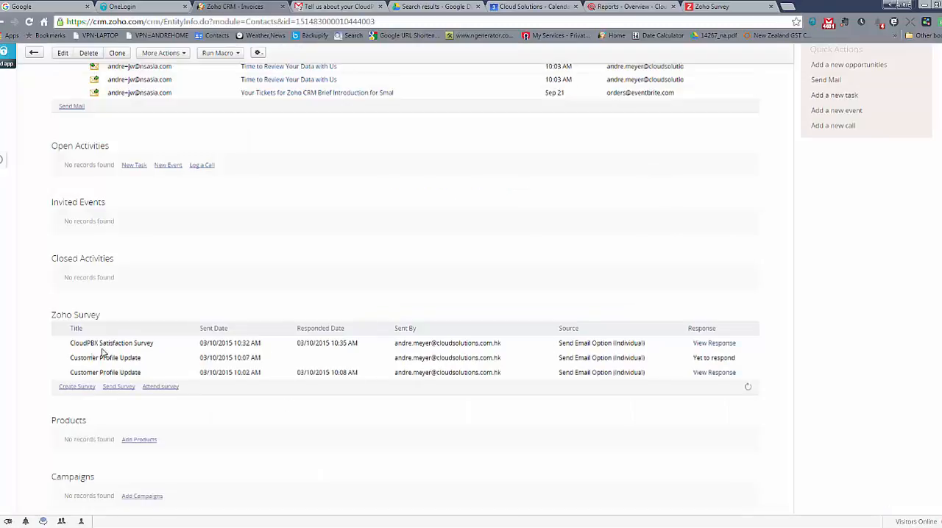
# - Review the CloudPBX Satisfaction Survey individual answers, then switch to its Summary Report
pyautogui.doubleClick(112, 343)
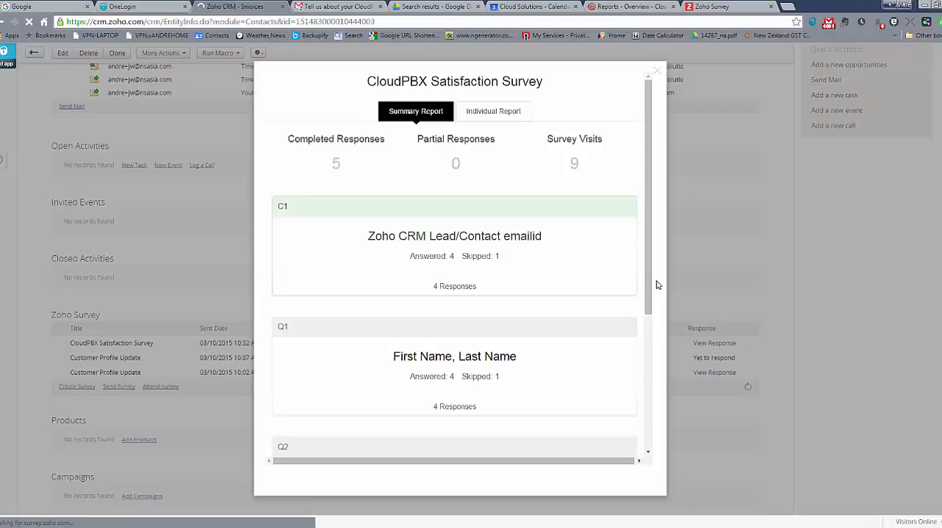
pyautogui.click(493, 112)
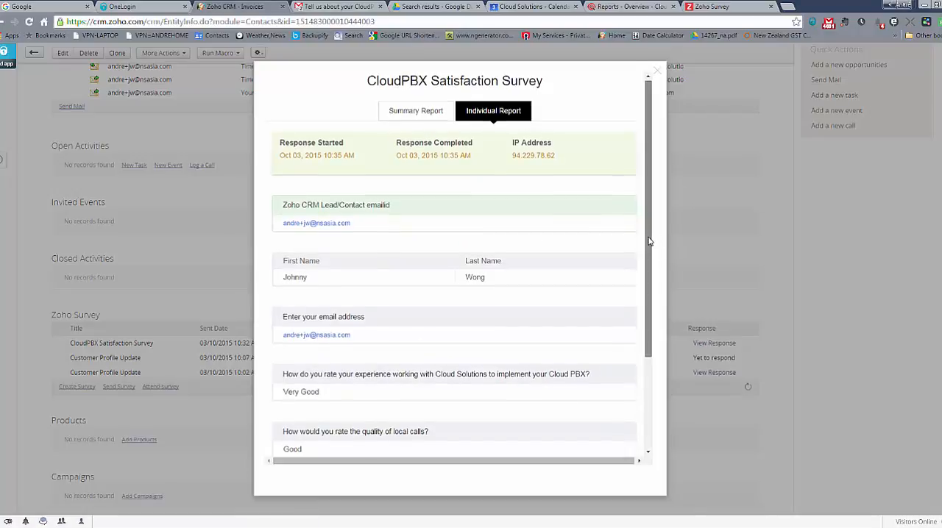
pyautogui.scroll(-3)
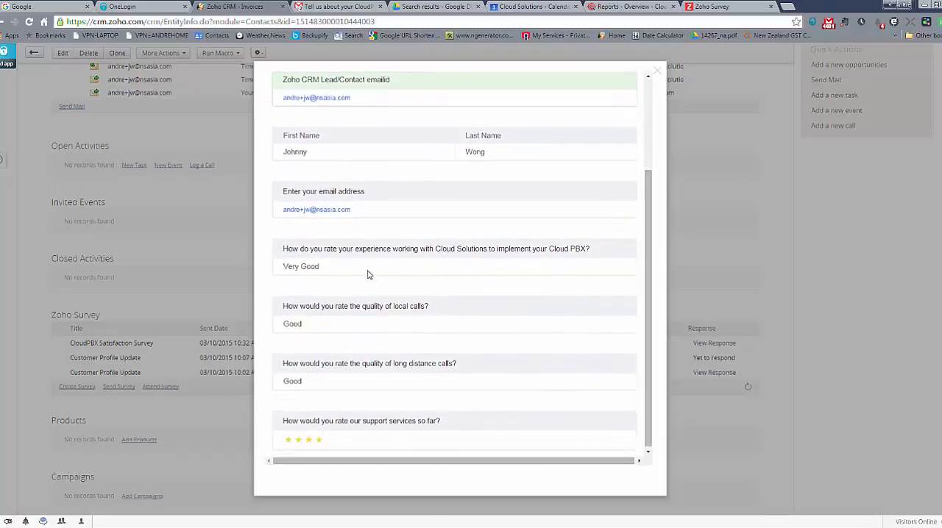
pyautogui.moveTo(371, 318)
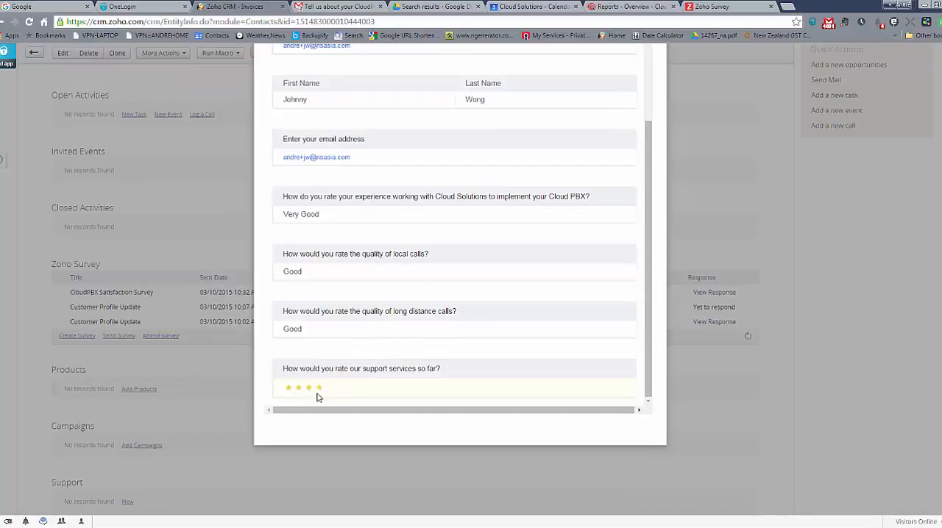
pyautogui.scroll(3)
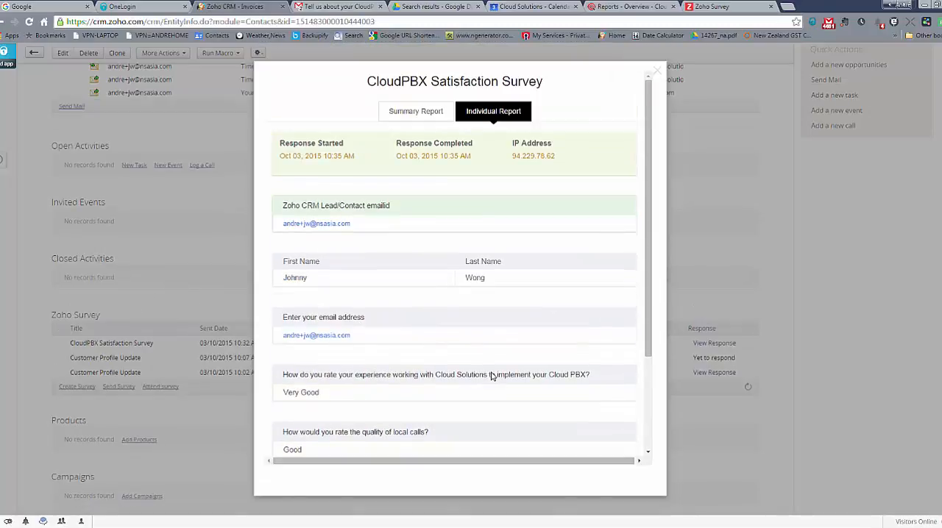
pyautogui.click(415, 112)
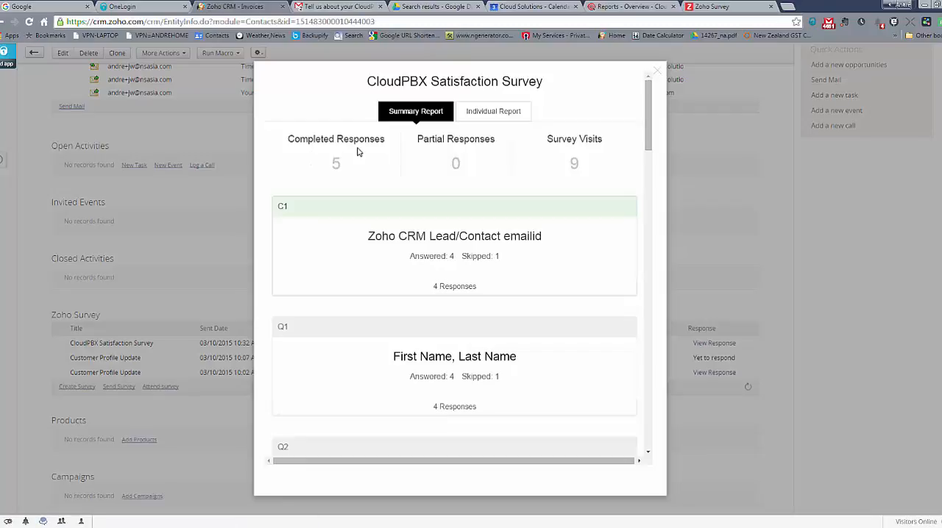
pyautogui.moveTo(633, 162)
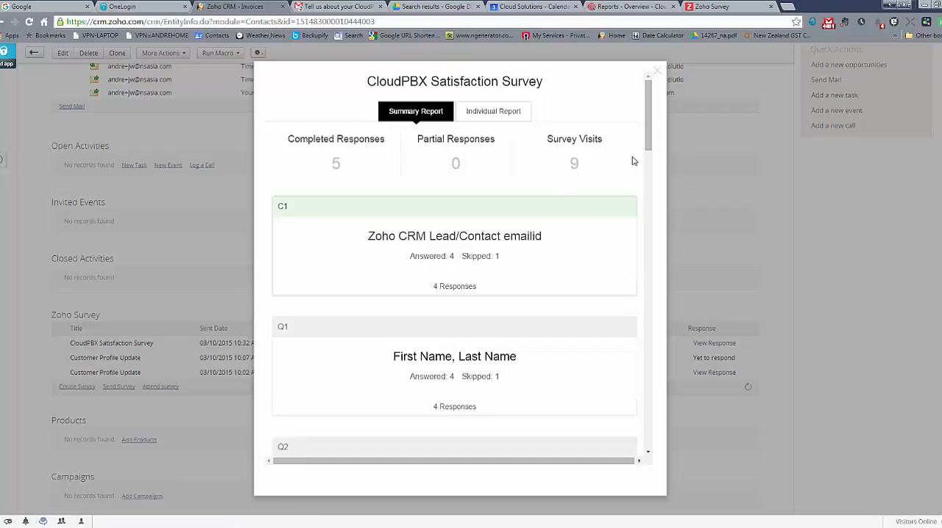
# - Scroll through the summary charts and response counts, then close the report popup
pyautogui.scroll(-3)
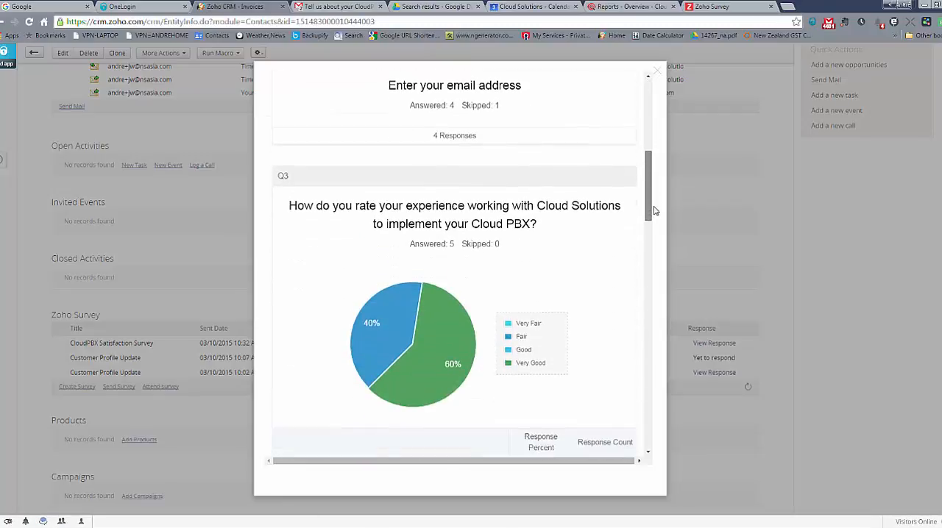
pyautogui.scroll(-3)
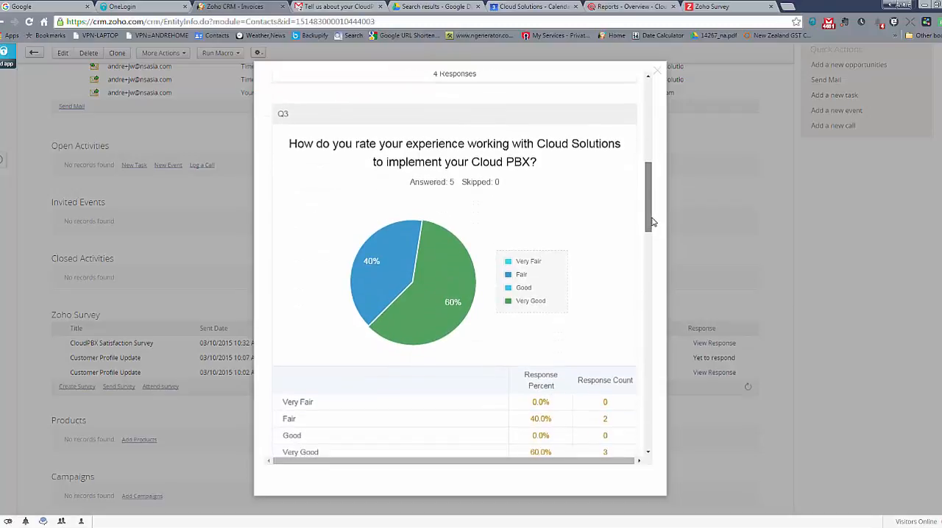
pyautogui.scroll(-3)
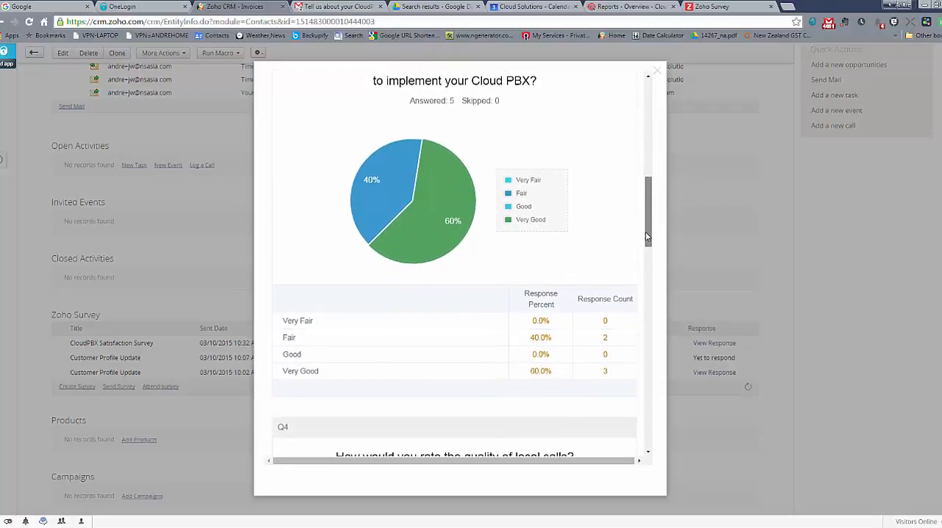
pyautogui.scroll(-3)
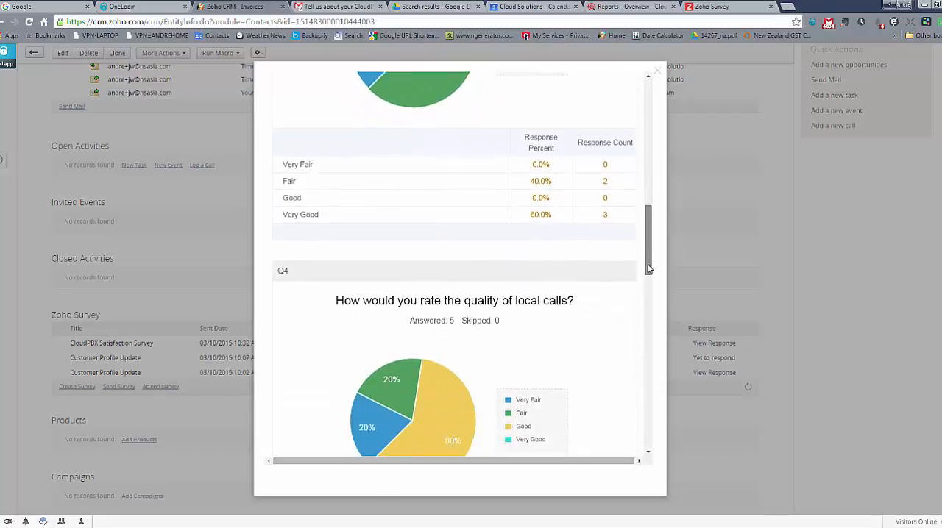
pyautogui.scroll(-3)
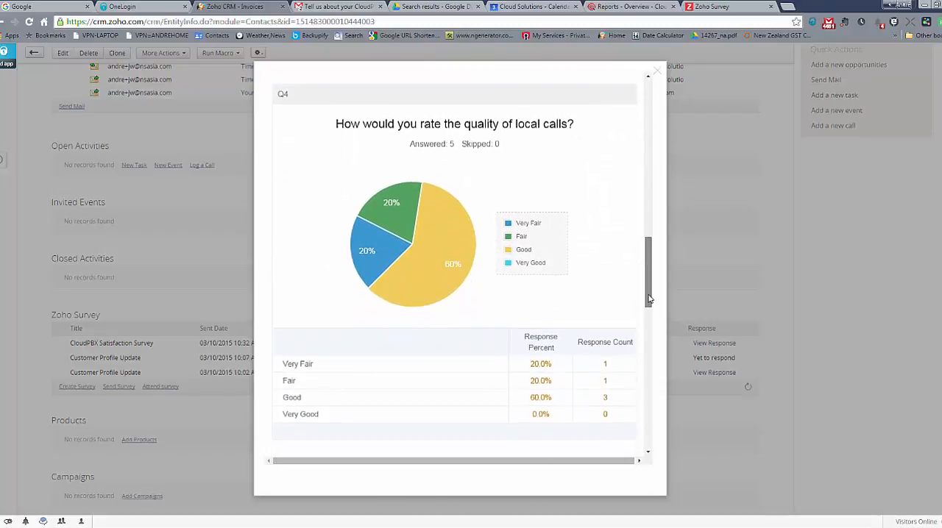
pyautogui.scroll(-3)
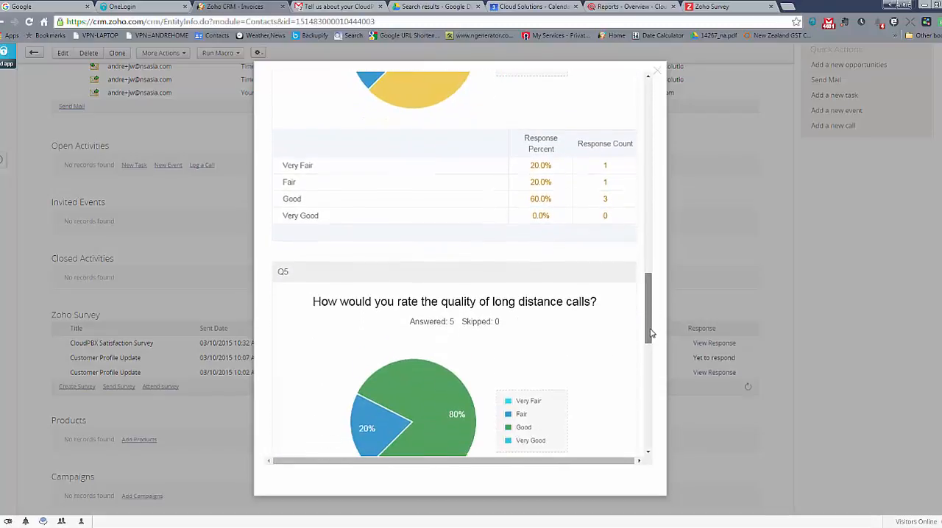
pyautogui.scroll(3)
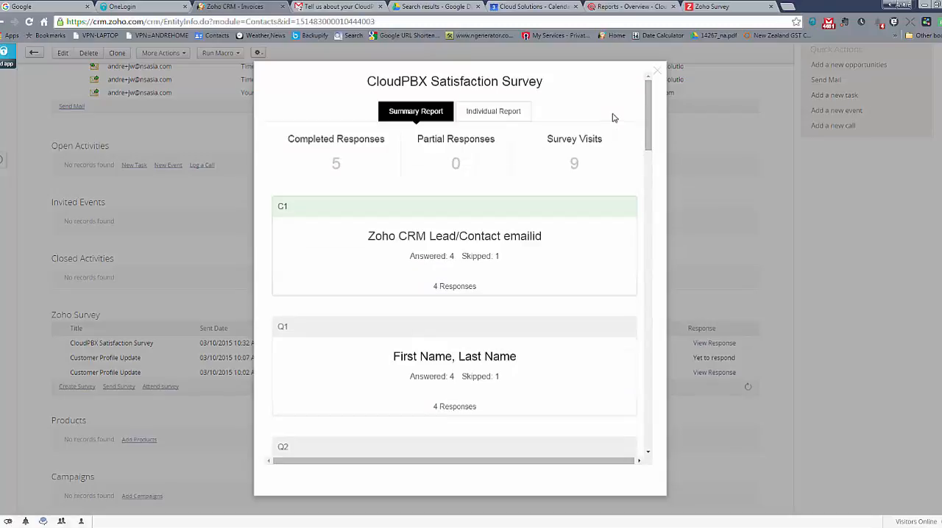
pyautogui.moveTo(655, 74)
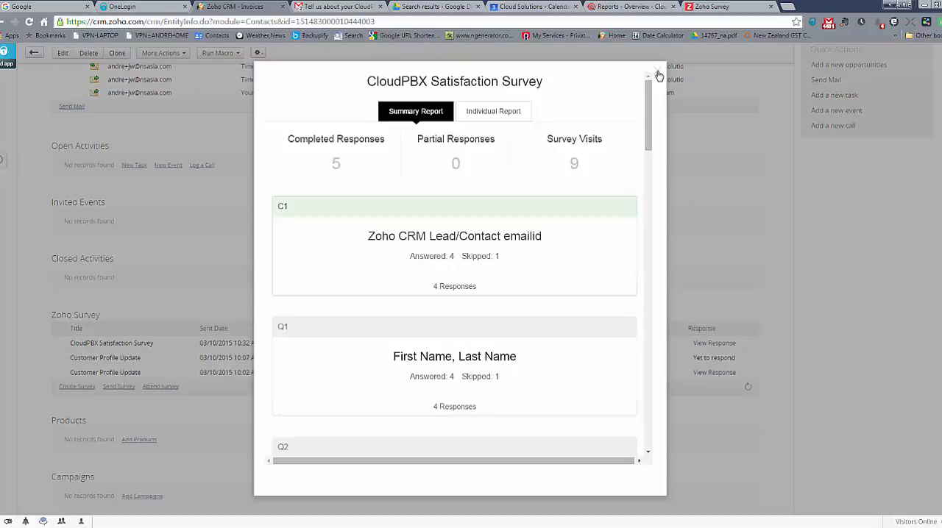
pyautogui.click(660, 77)
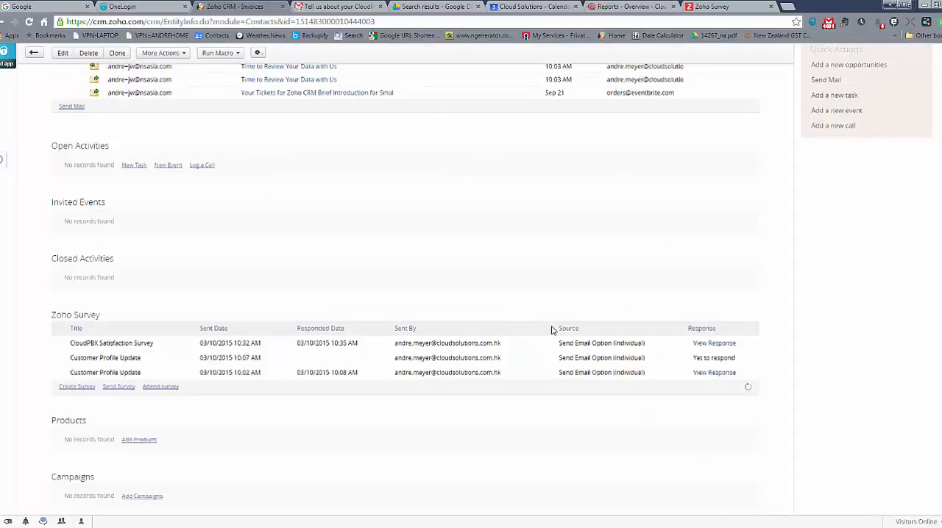
pyautogui.moveTo(473, 430)
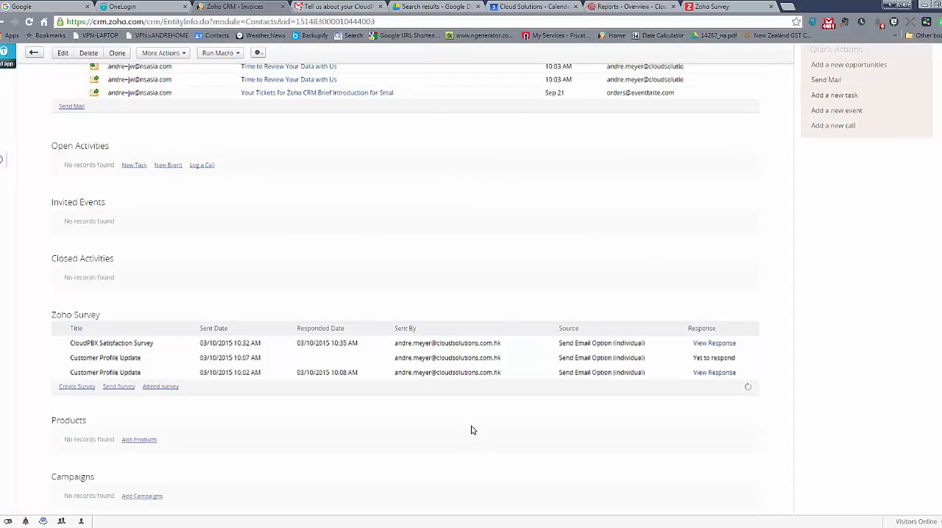
pyautogui.moveTo(639, 389)
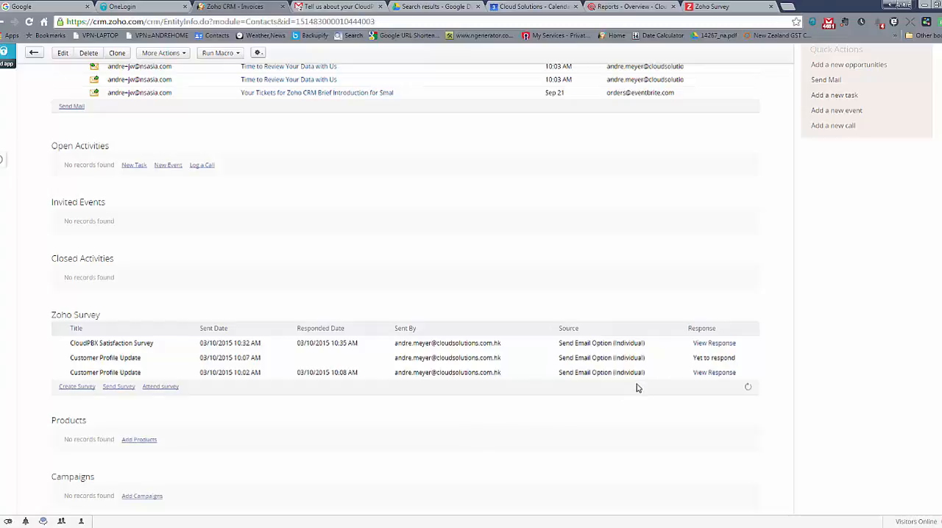
pyautogui.moveTo(591, 400)
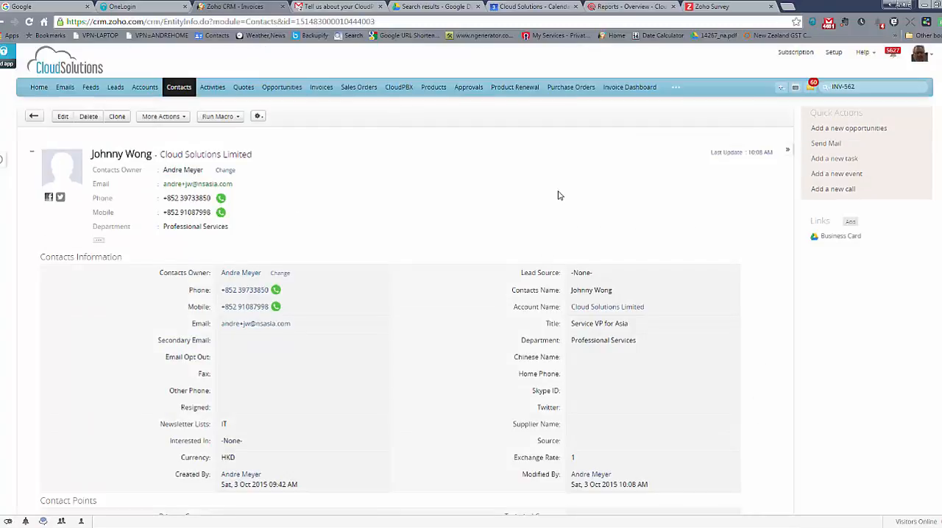
pyautogui.click(714, 5)
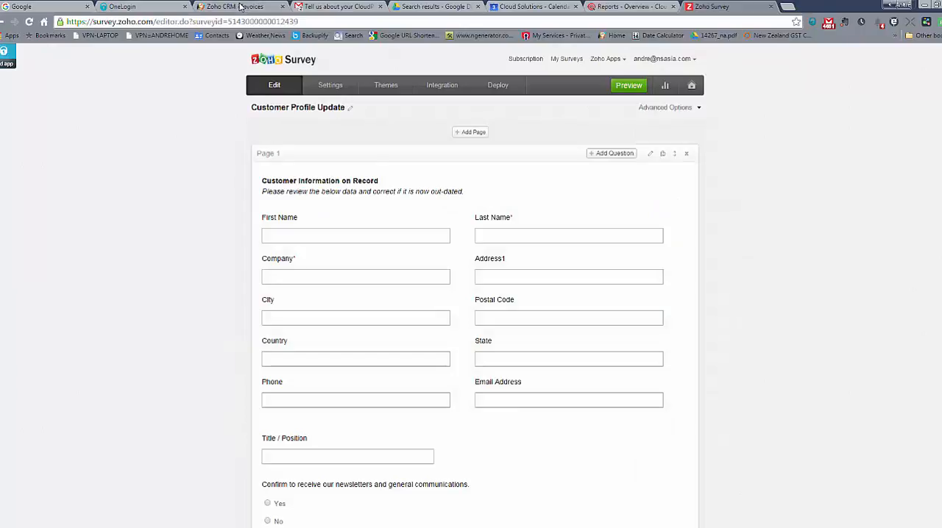
pyautogui.click(235, 6)
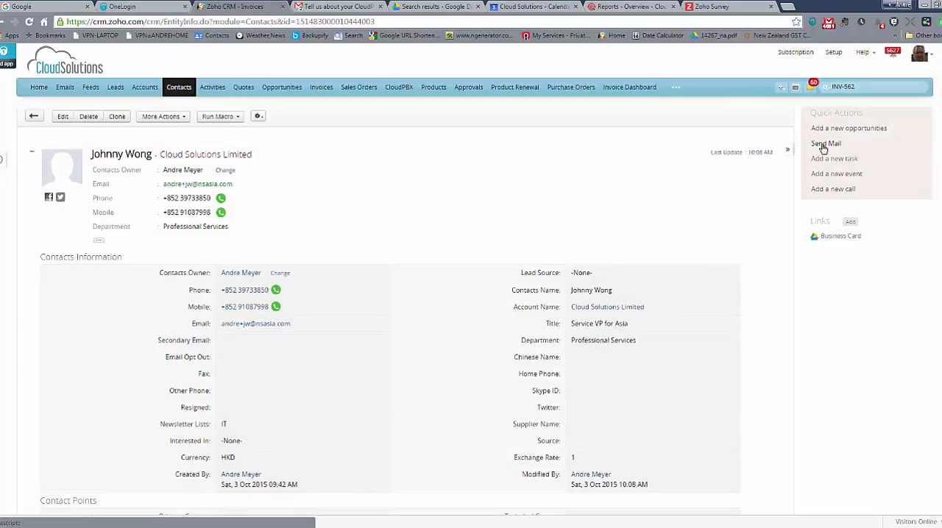
pyautogui.moveTo(547, 235)
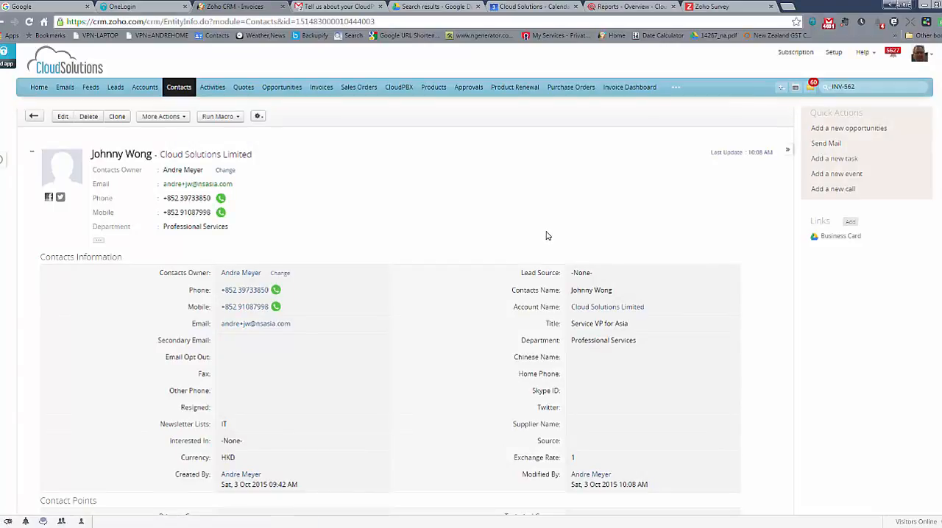
pyautogui.scroll(-3)
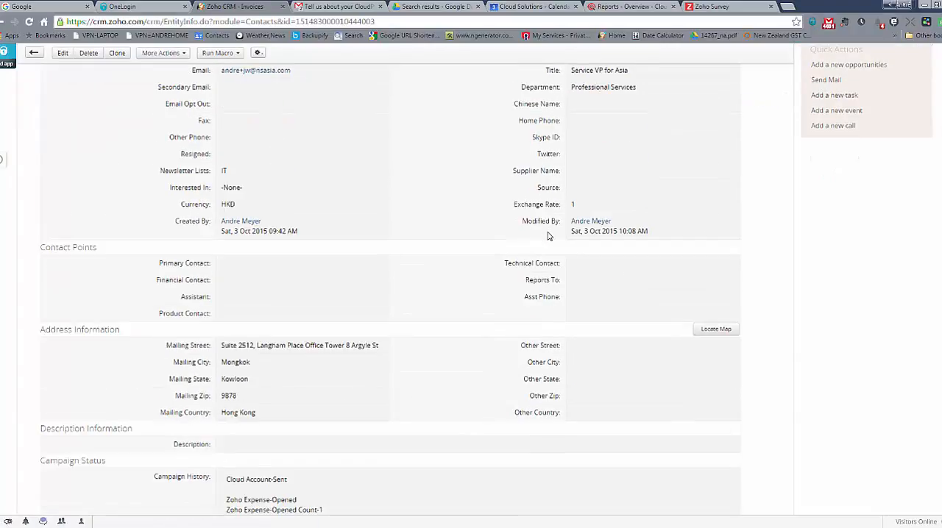
pyautogui.scroll(-3)
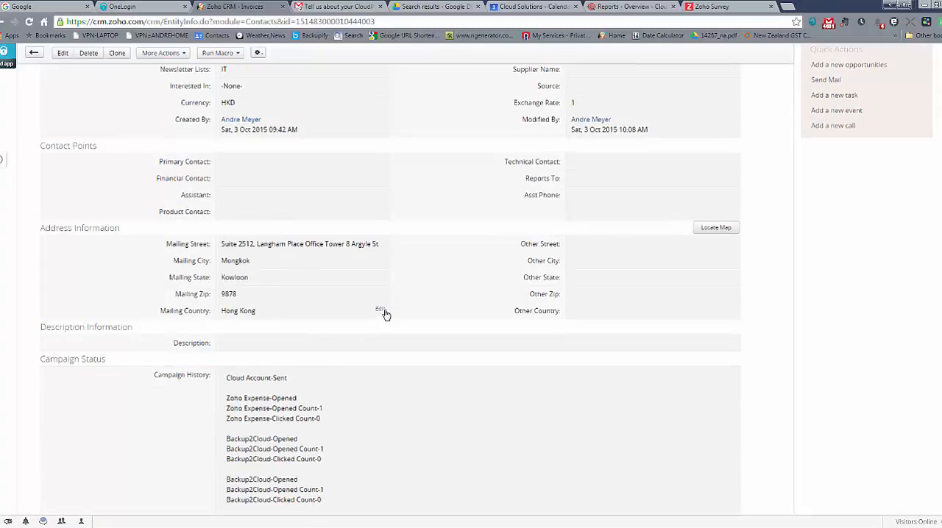
pyautogui.scroll(-3)
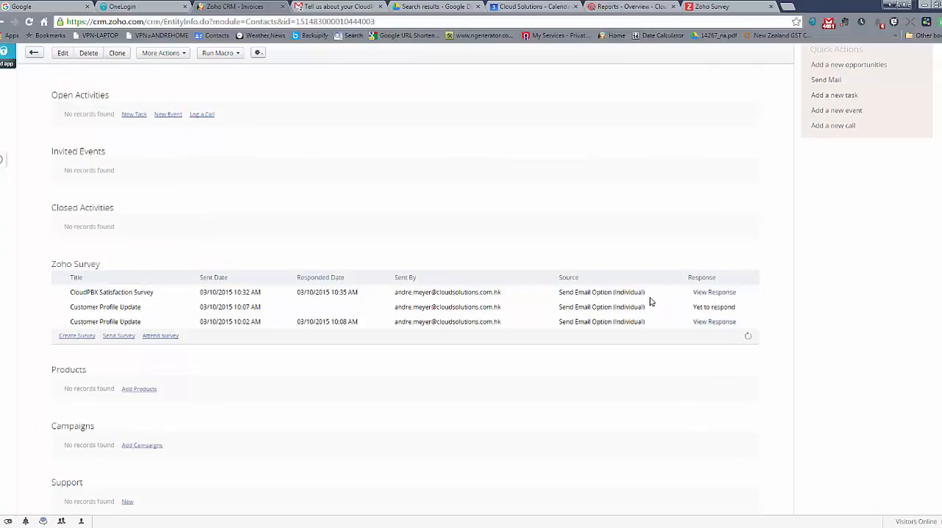
pyautogui.moveTo(493, 374)
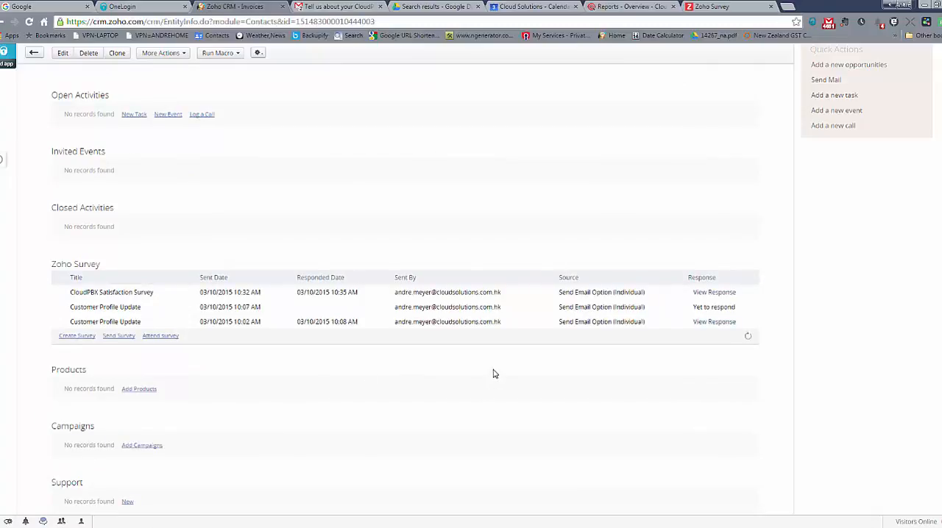